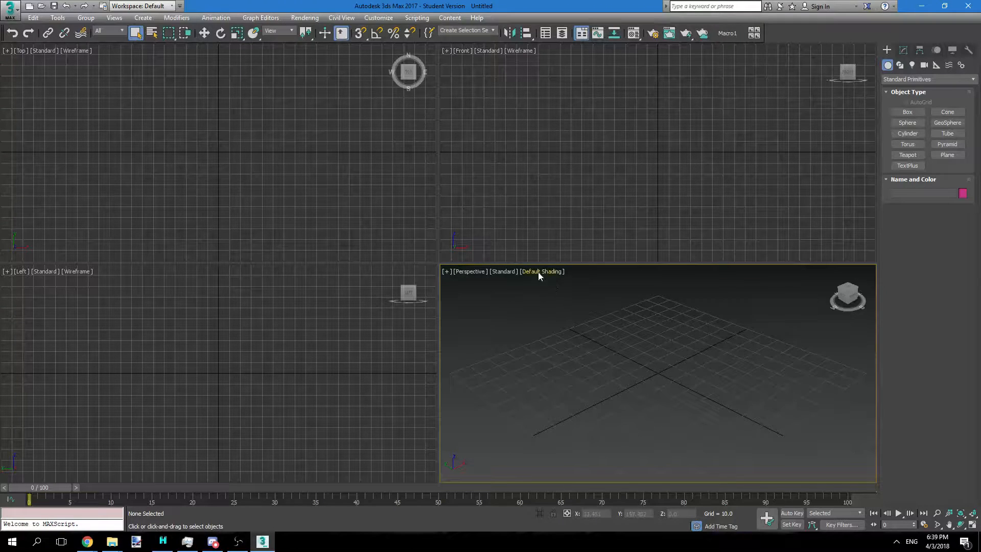
mouse_move(535, 307)
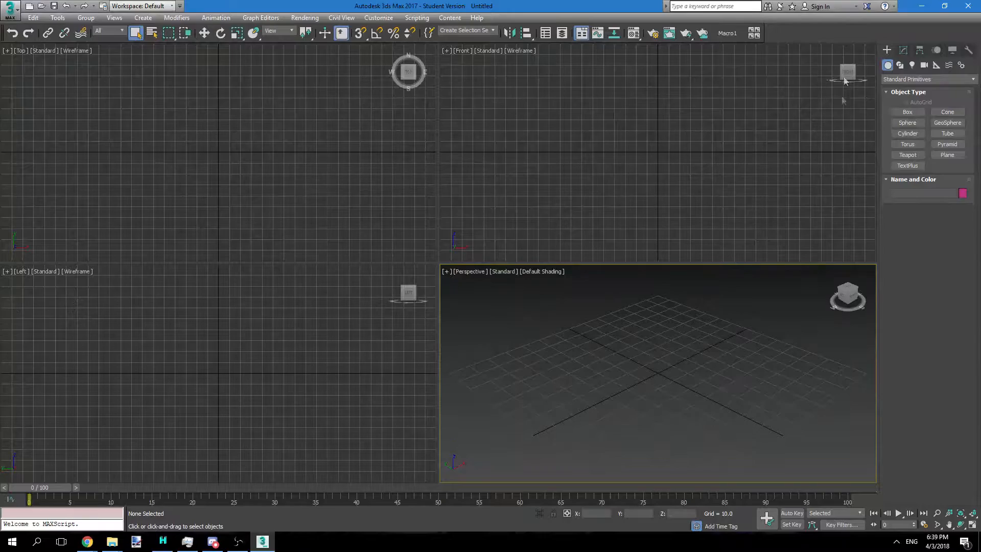
Copy rwio2017.dll from rwio_3.1c plugins into 3ds Max 2017\Plugins, check scripts\Startup, and open SONICHEROES\dvdroot
left_click(87, 541)
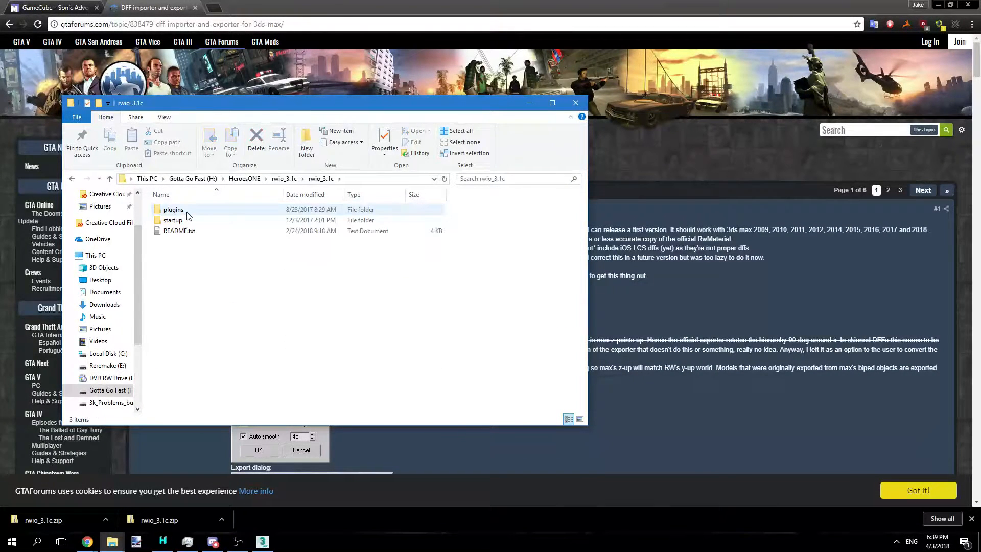
double_click(173, 209)
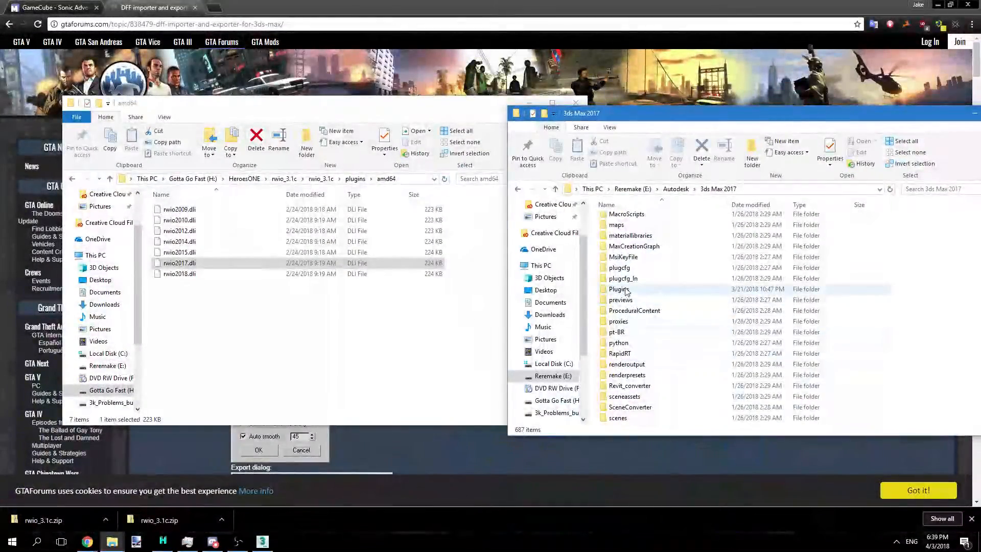
double_click(619, 288)
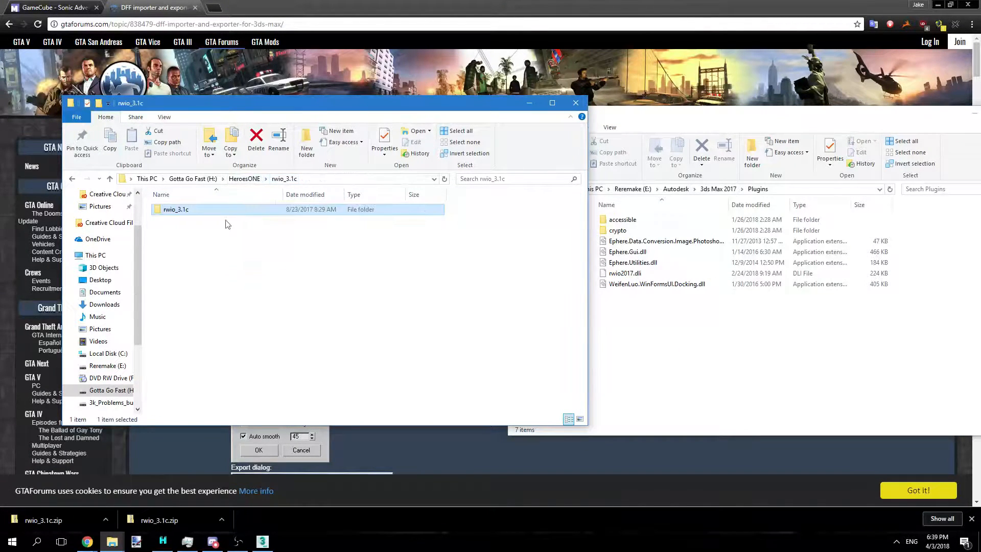
double_click(176, 209)
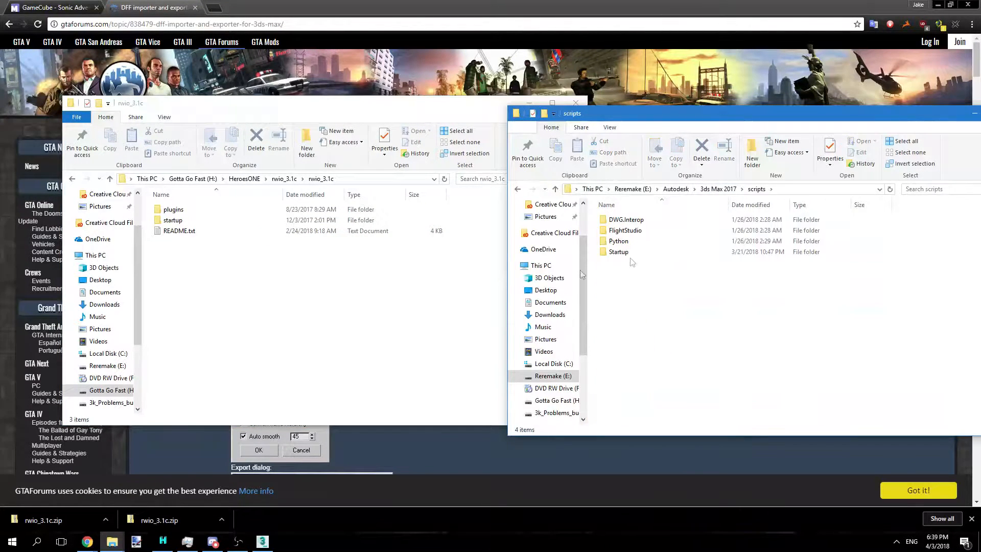
double_click(172, 220)
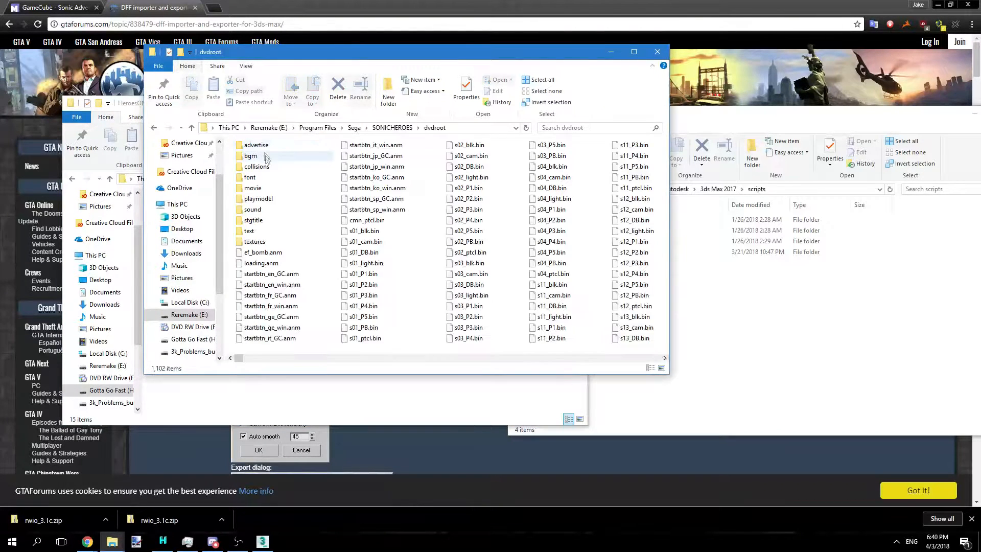
Open so_dff.one from the playmodel folder in Heroes ONE Editor beside the folder listing
double_click(258, 199)
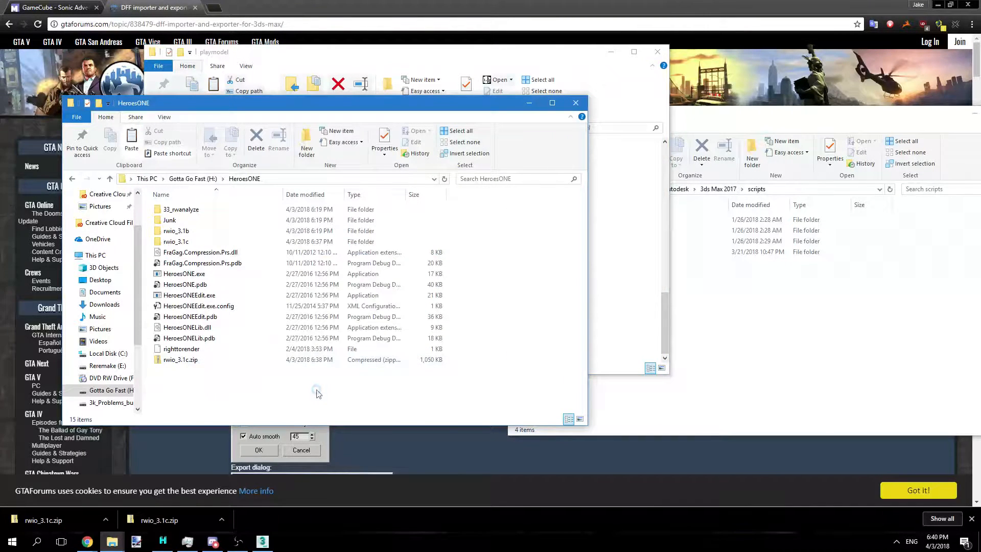
left_click(177, 370)
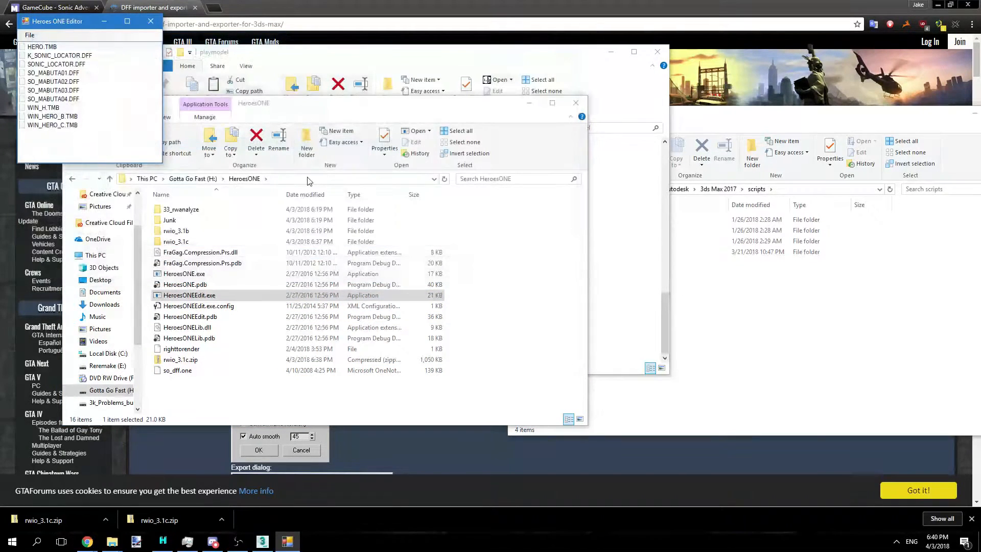
left_click_drag(56, 21, 563, 121)
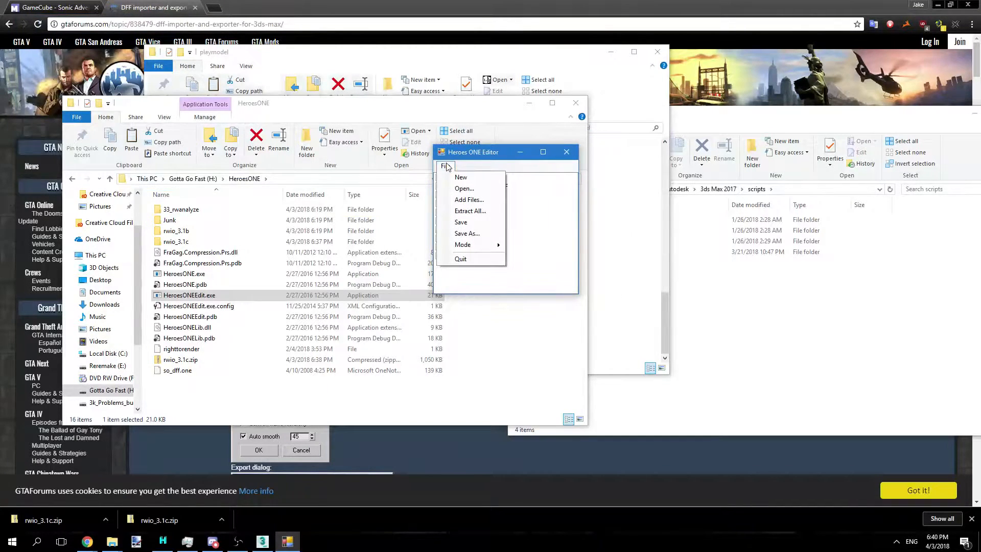
mouse_move(461, 222)
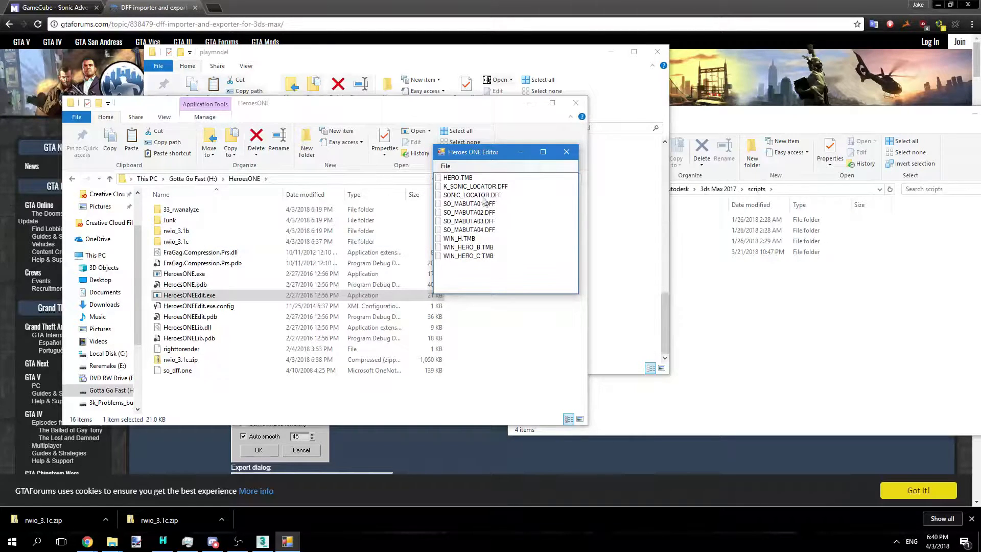
Extract SONIC_LOCATOR.DFF into the HeroesONE folder, then select SO_MABUTA01.DFF
right_click(472, 194)
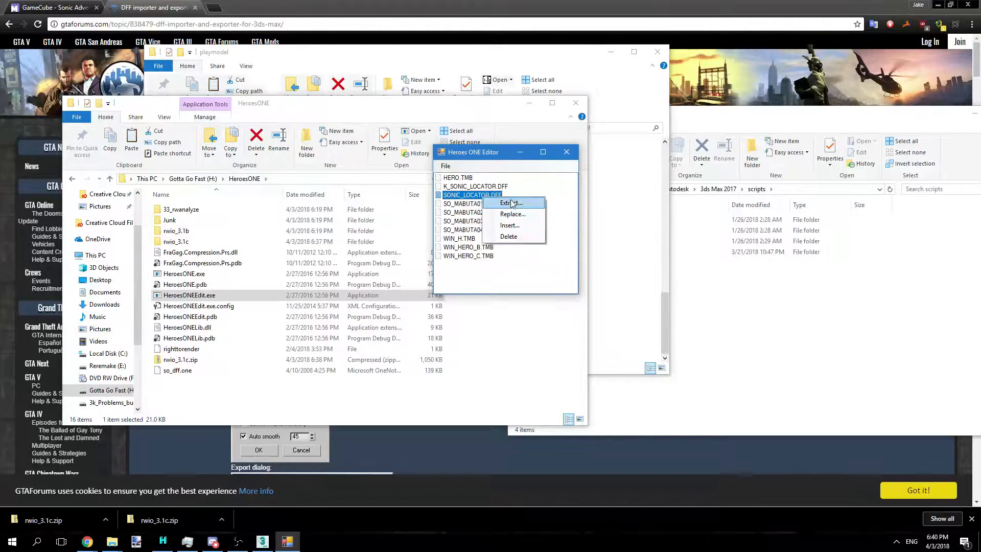
left_click(511, 203)
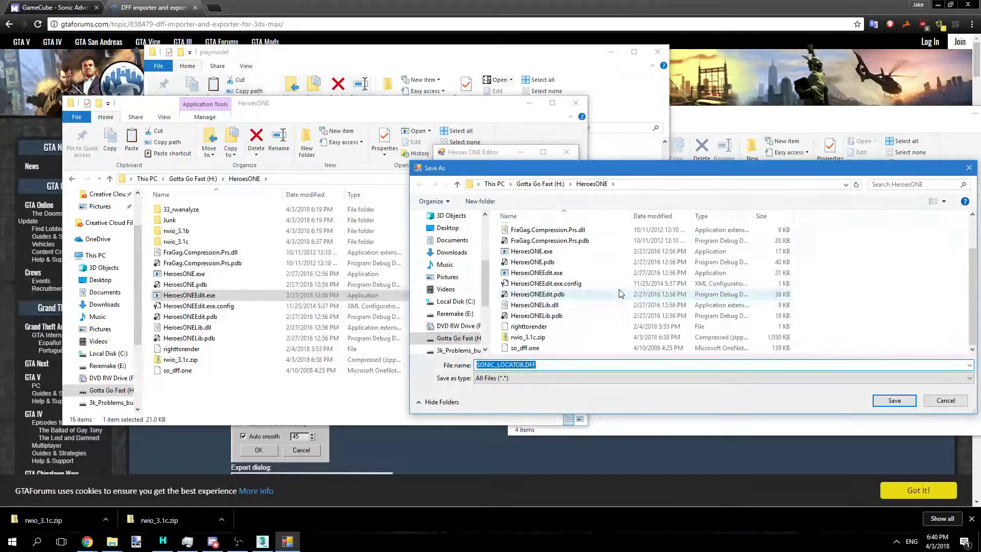
left_click(894, 400)
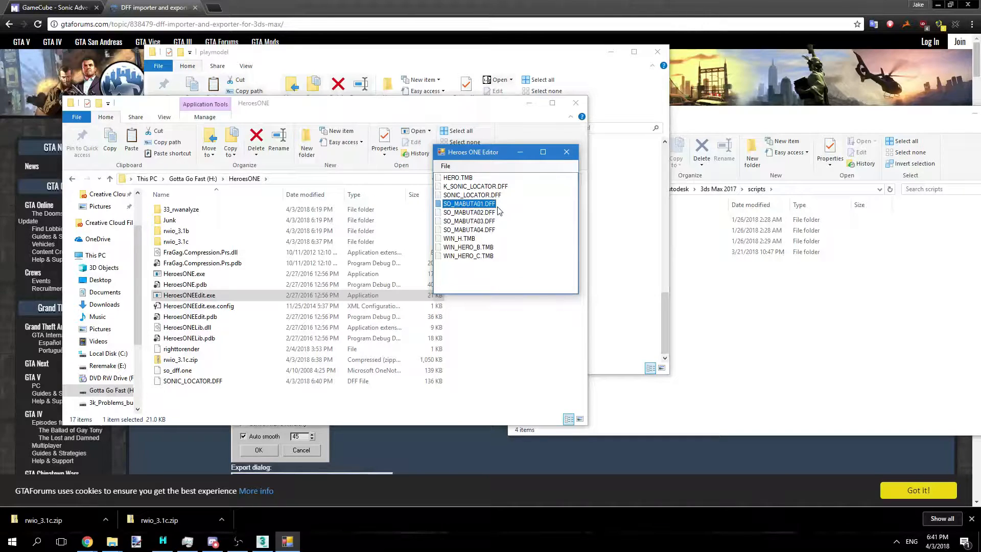
left_click(475, 186)
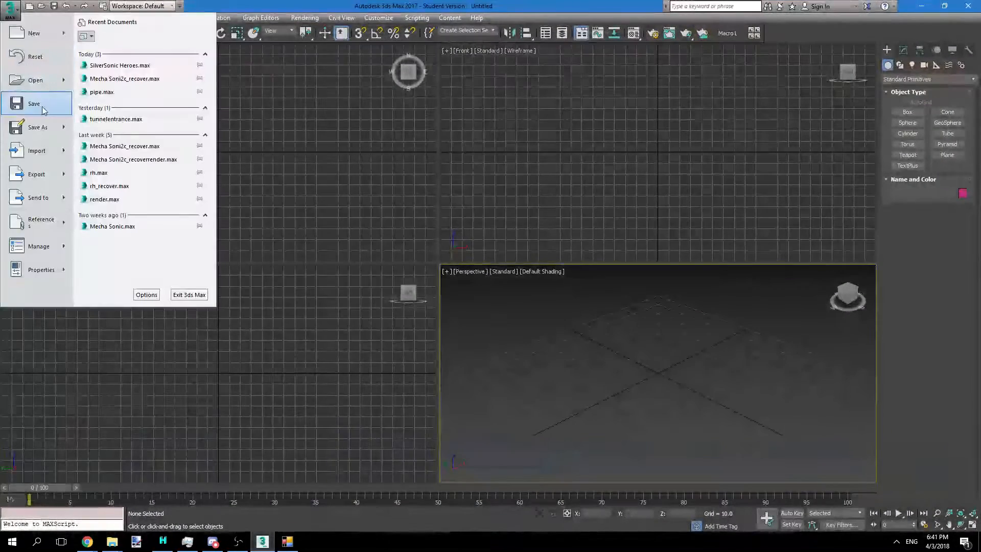
Import SONIC_LOCATOR.DFF with the DFF importer, orbit to face Sonic, and view its materials
left_click(37, 150)
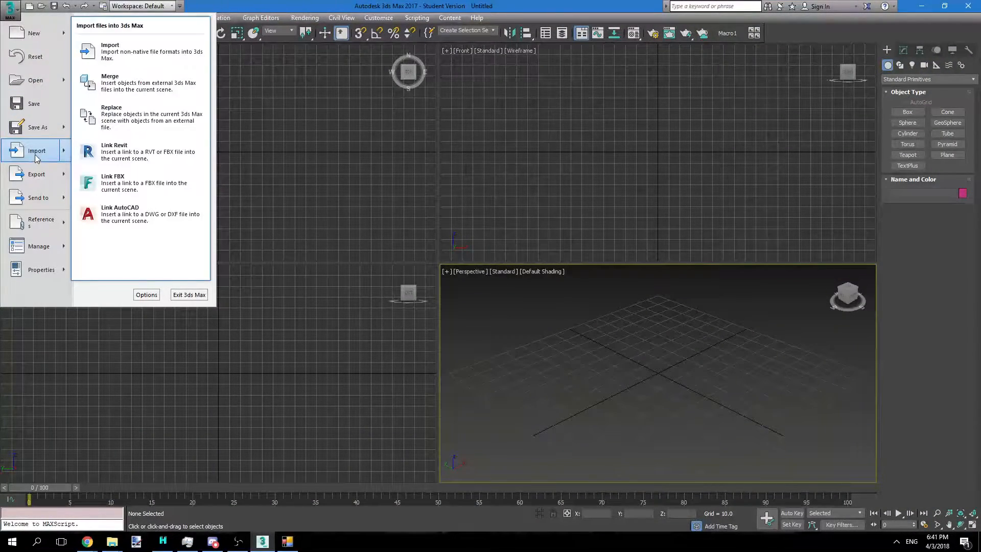
left_click(109, 51)
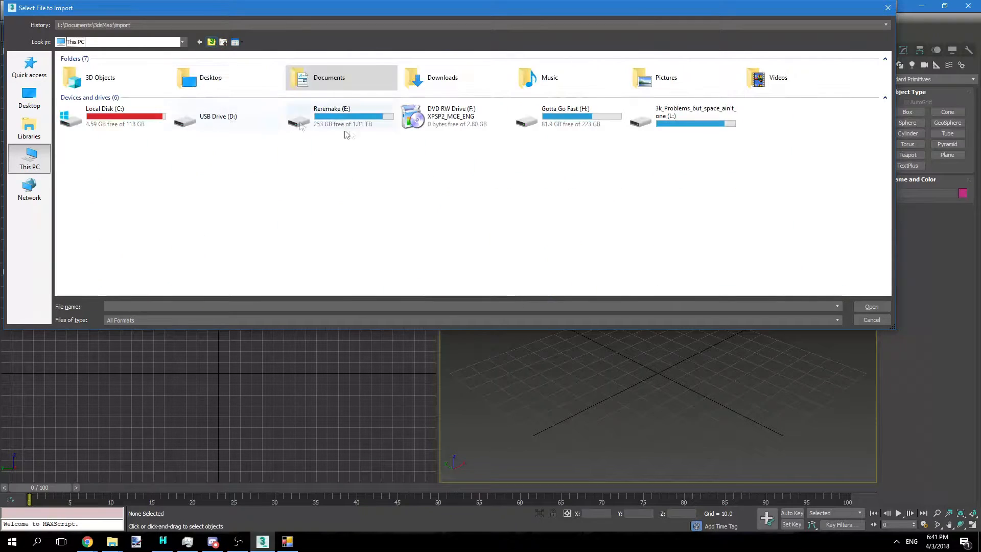
double_click(566, 116)
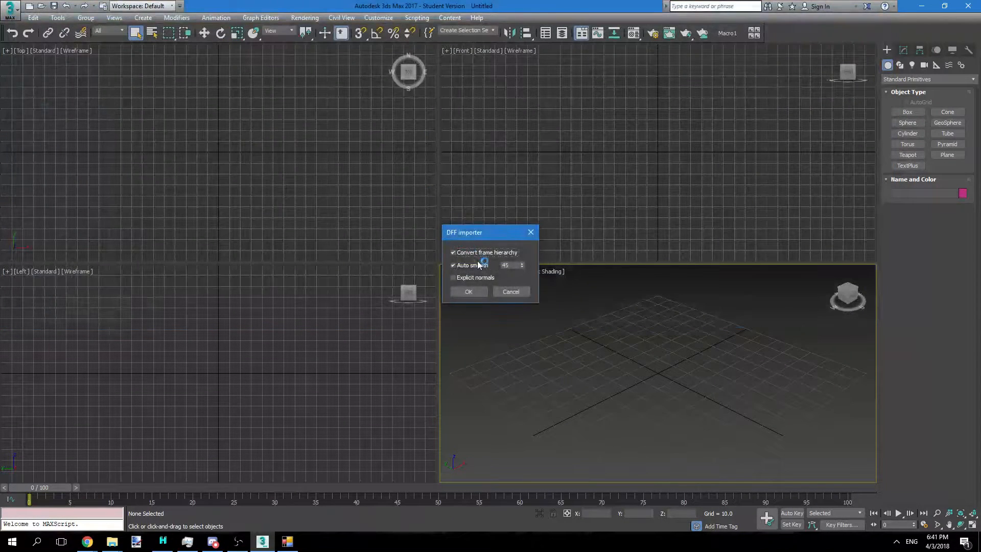
left_click(468, 292)
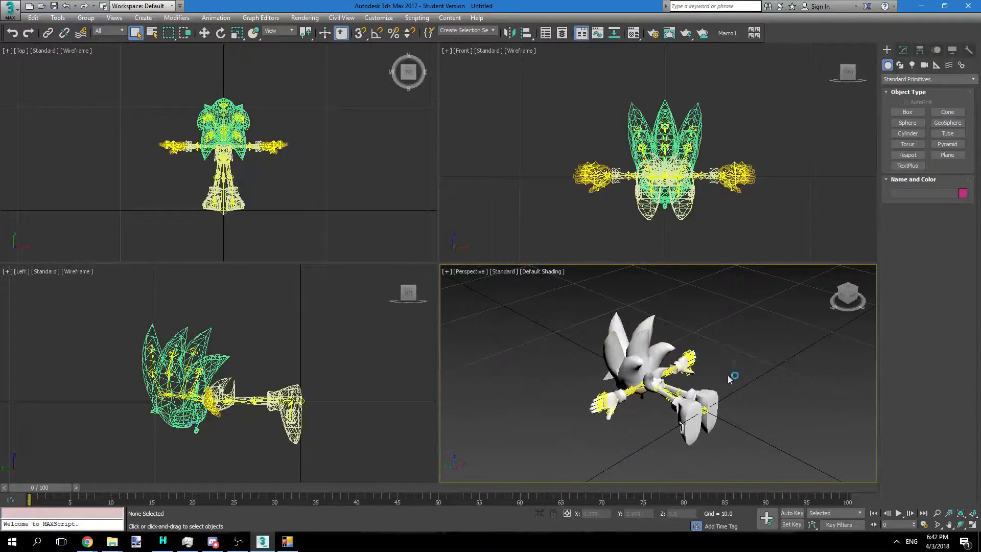
left_click(949, 524)
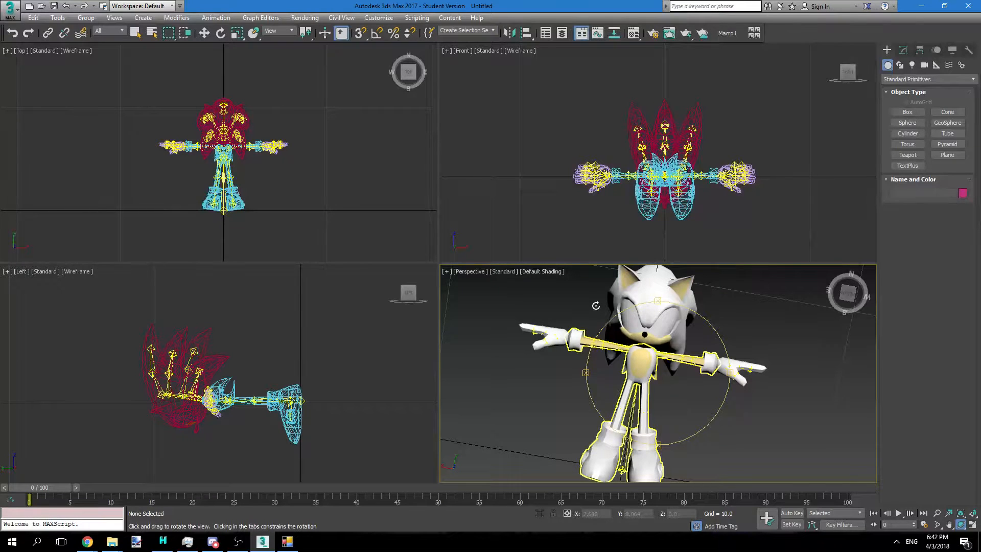
left_click(651, 33)
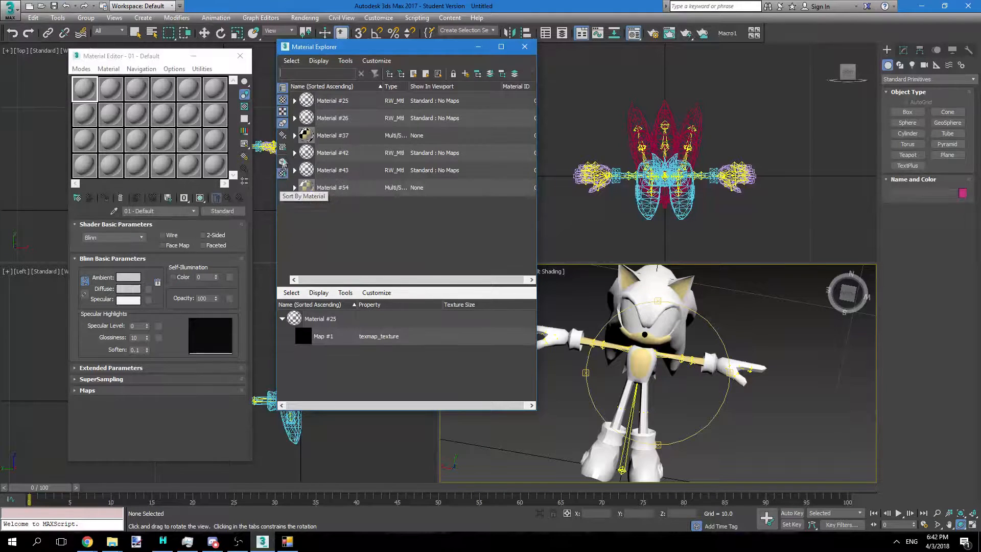
left_click(333, 135)
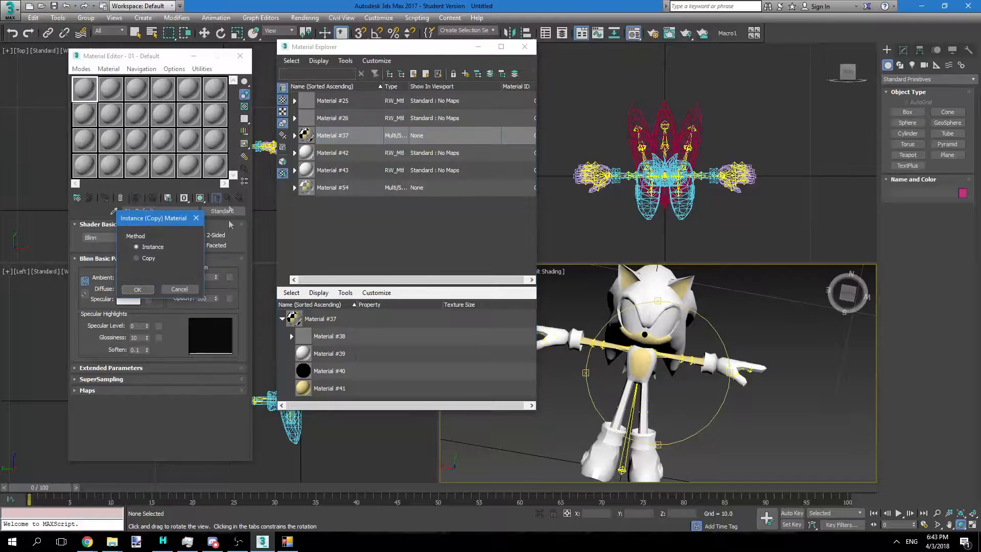
left_click(137, 288)
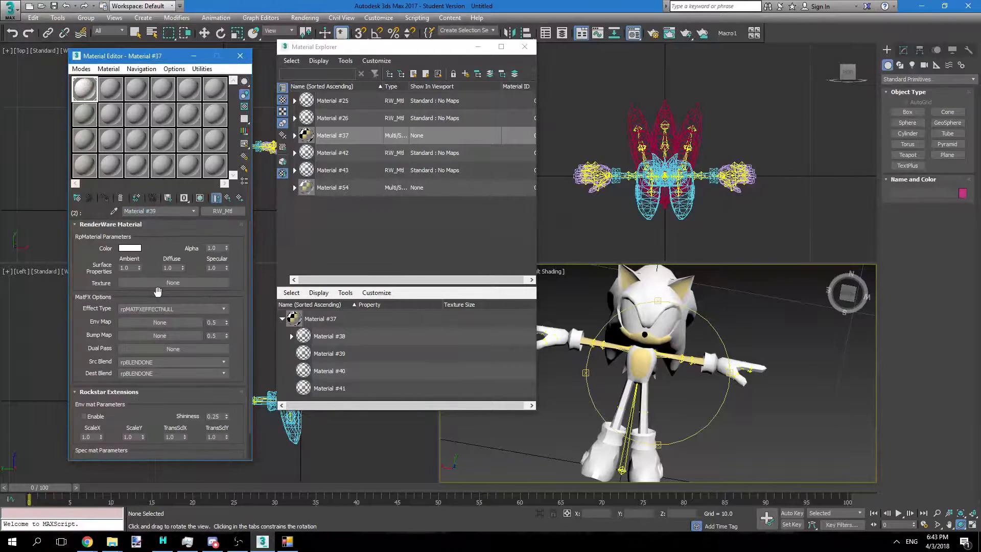
left_click(195, 211)
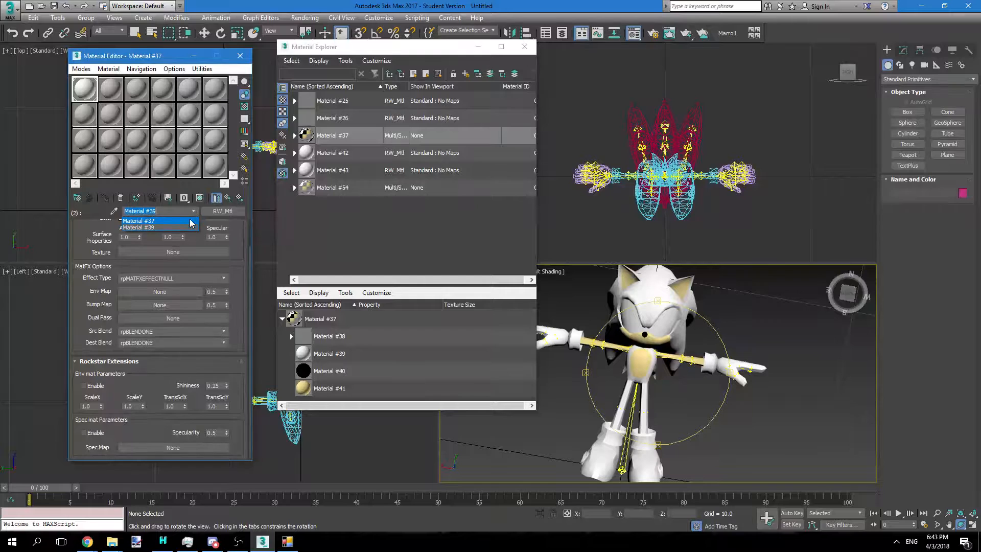
left_click(139, 220)
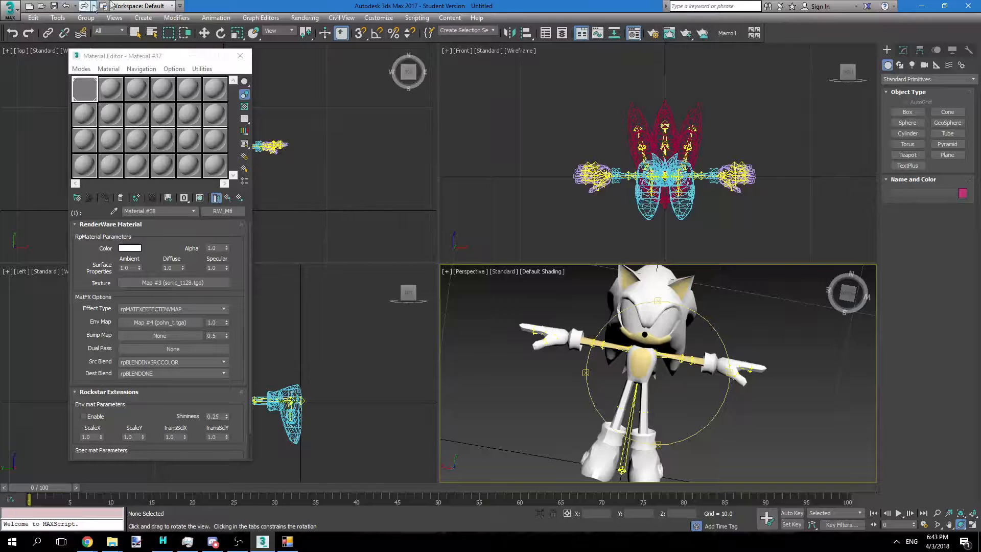
left_click(223, 211)
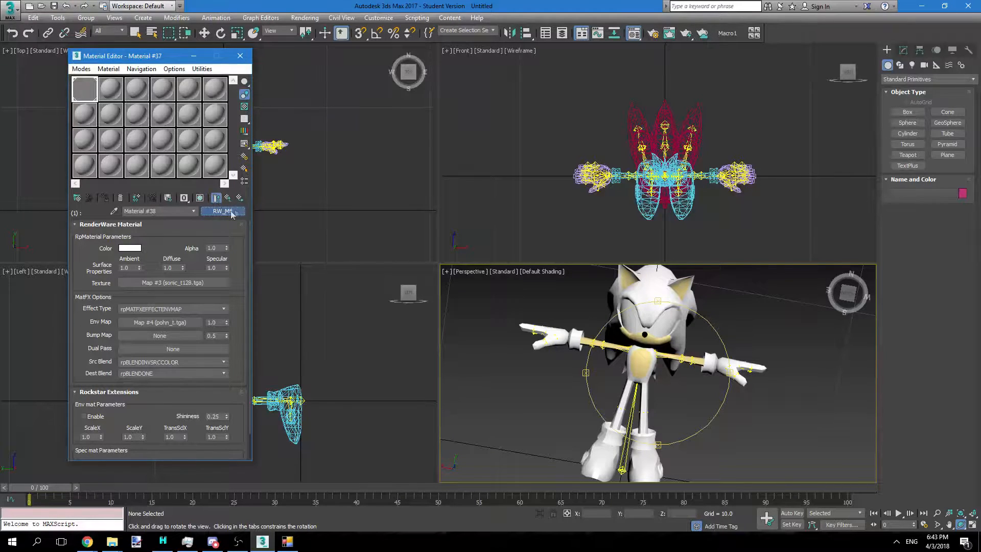
left_click(223, 211)
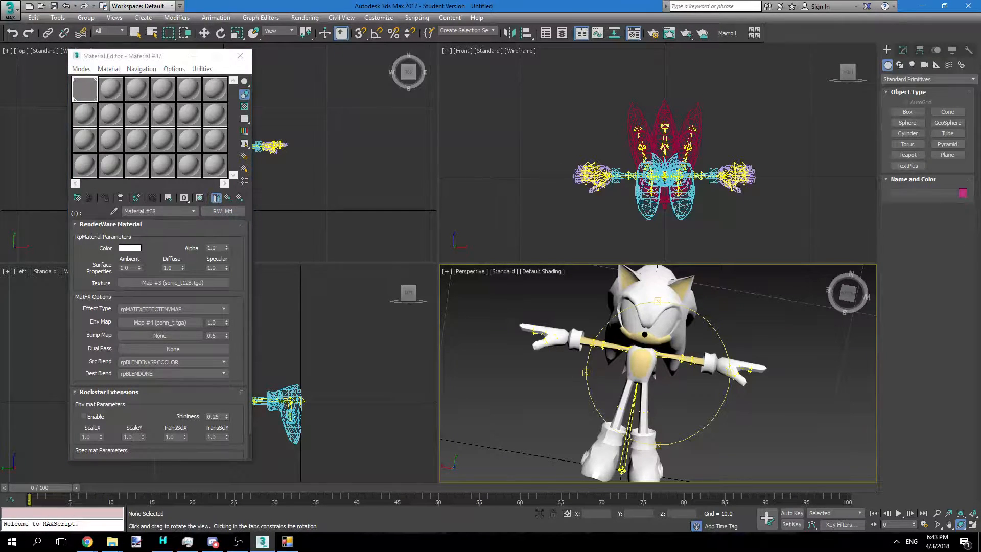
left_click(222, 212)
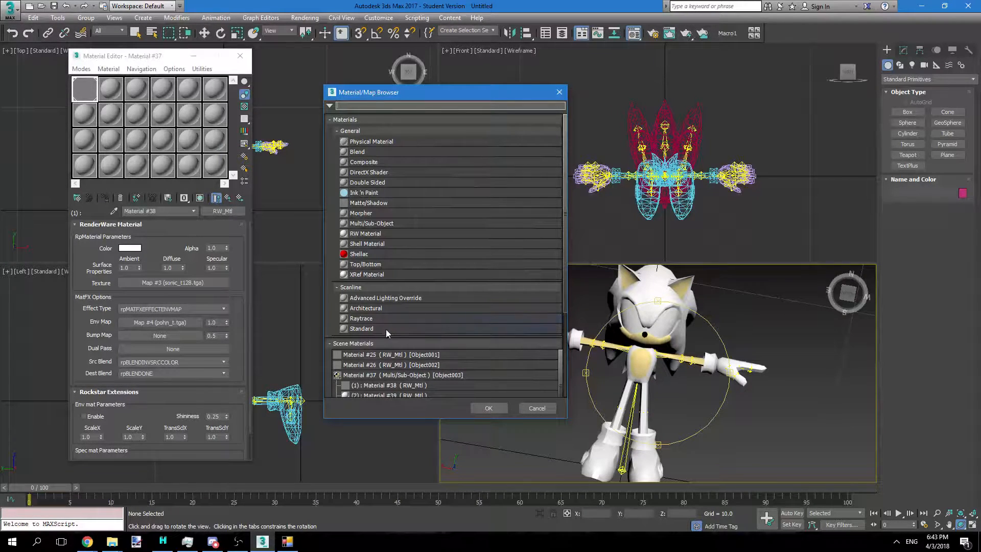
left_click(365, 234)
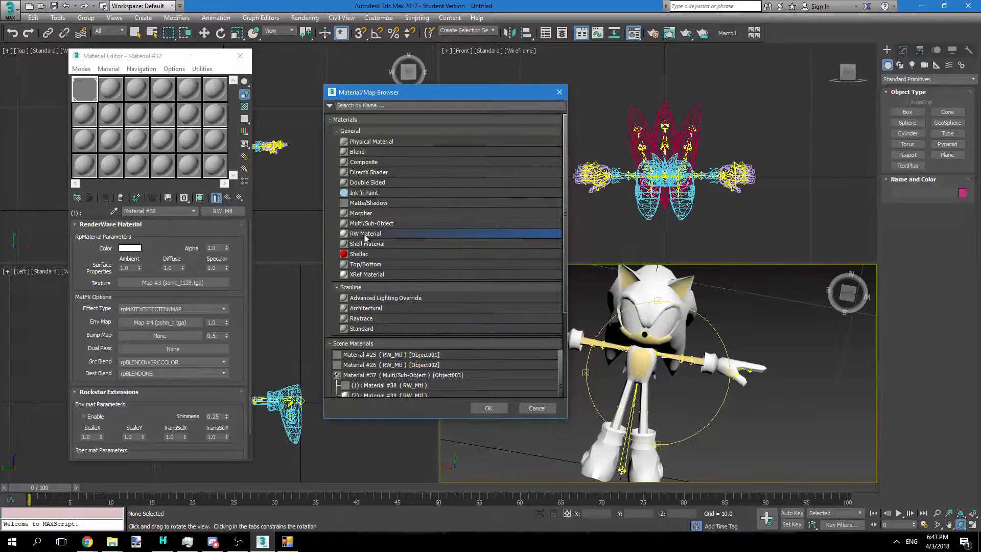
mouse_move(415, 183)
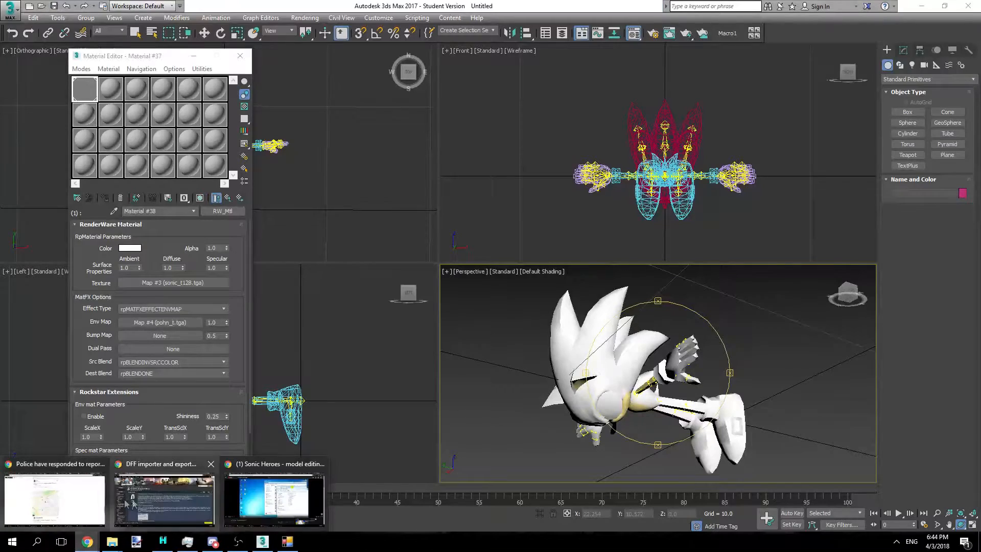
Download the Sonic Adventure DX Silver Sonic zip archive from The Models Resource
left_click(87, 541)
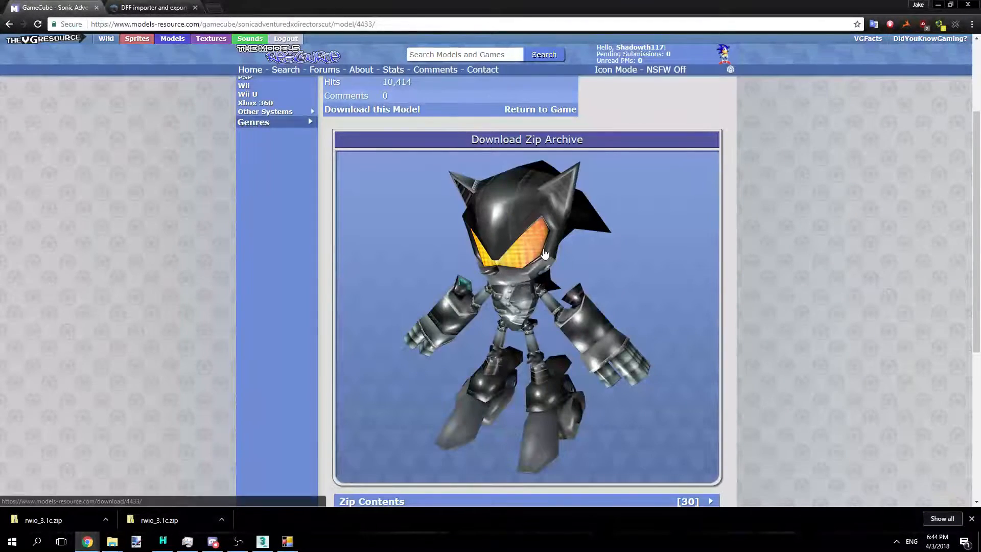
left_click(371, 108)
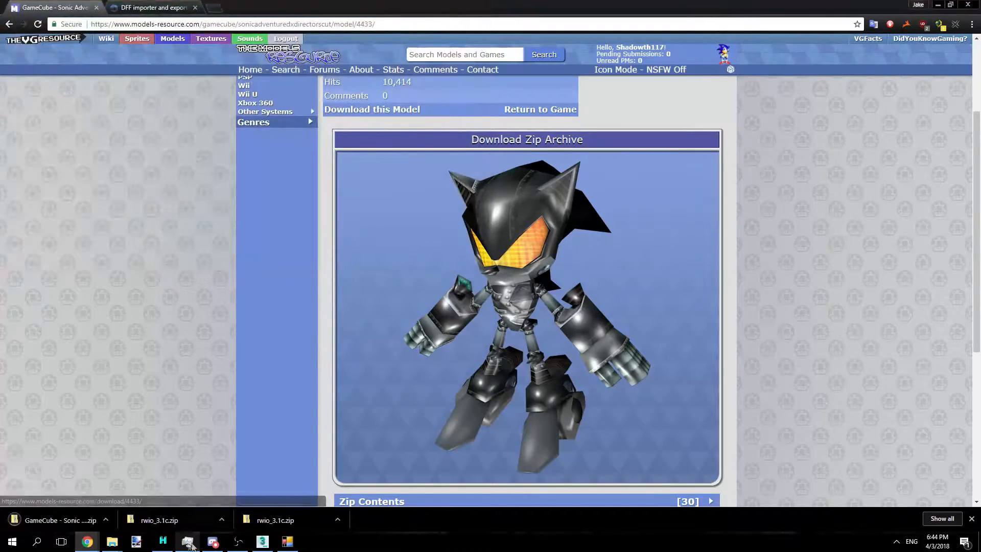
left_click(187, 541)
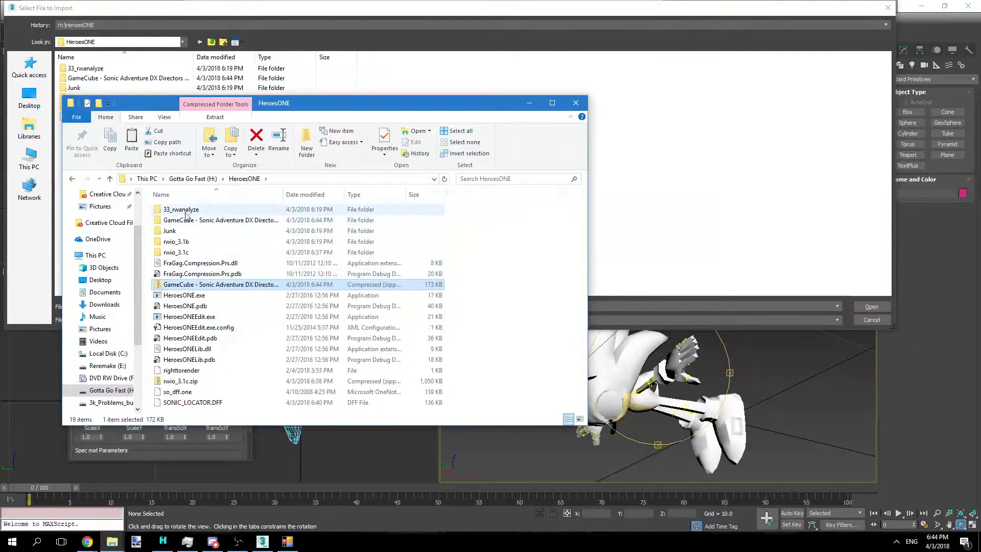
Import the Mecha Sonic DAE from the extracted Sonic Adventure DX folder, dismissing warnings
double_click(220, 284)
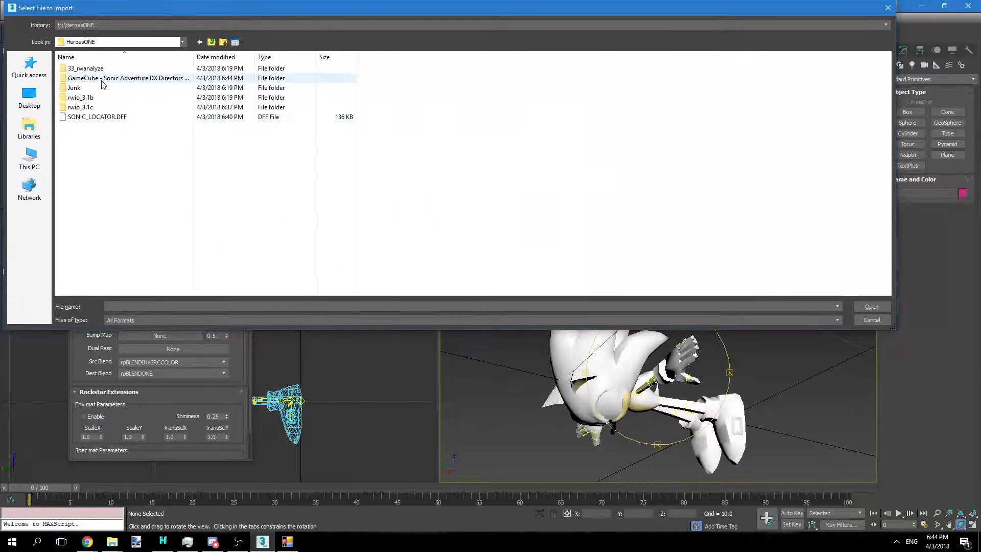
double_click(128, 78)
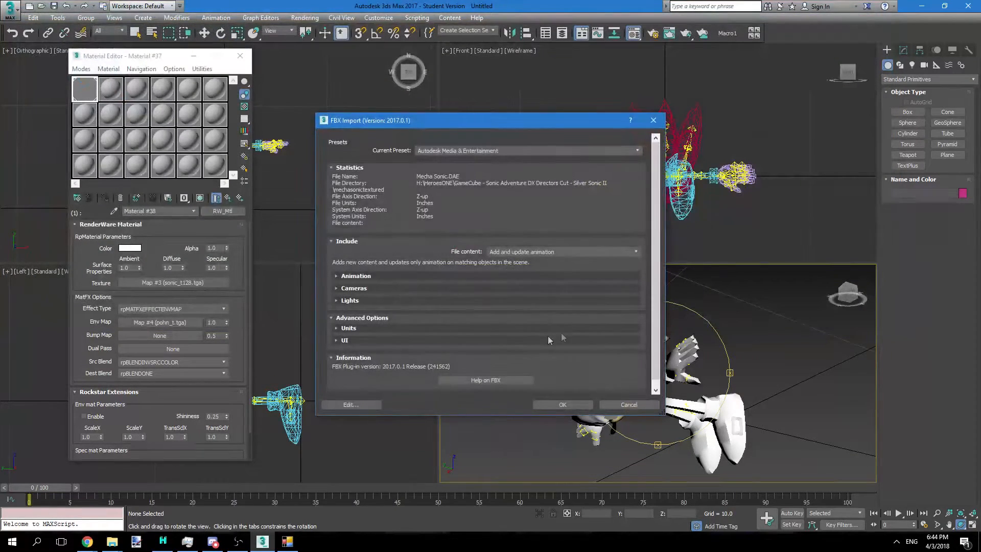
left_click(561, 405)
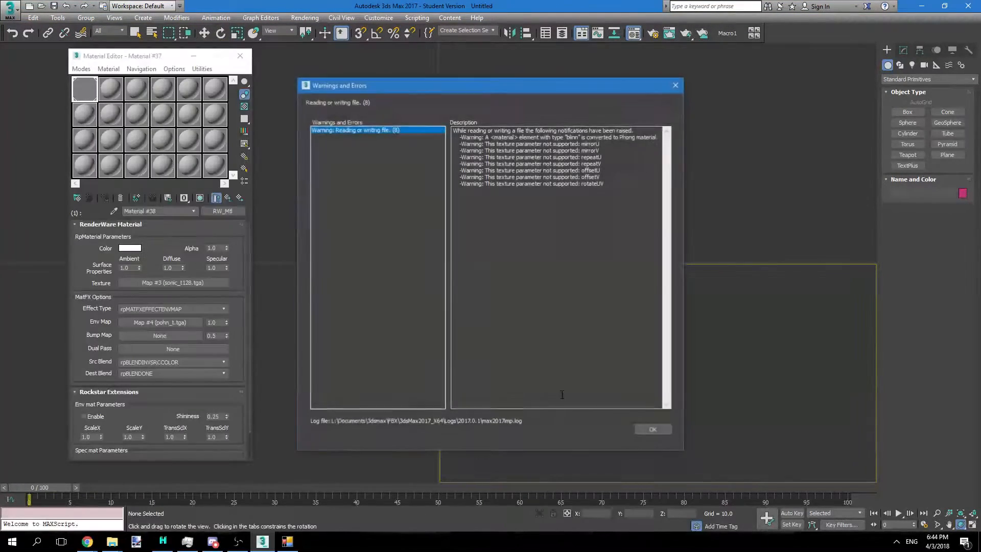
left_click(652, 428)
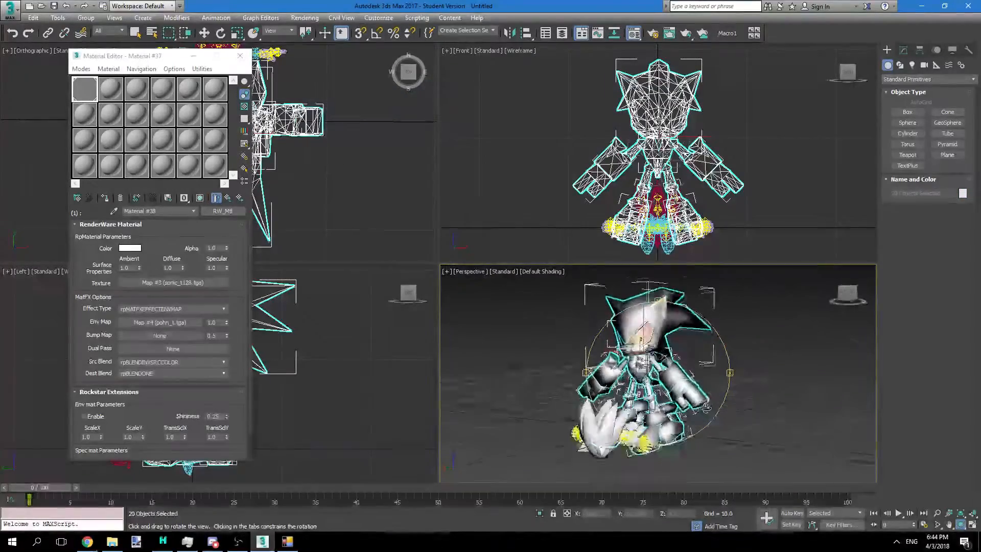
Select the imported object groups, orbit around the model, and open SilverSonic Heroes.max
left_click(240, 55)
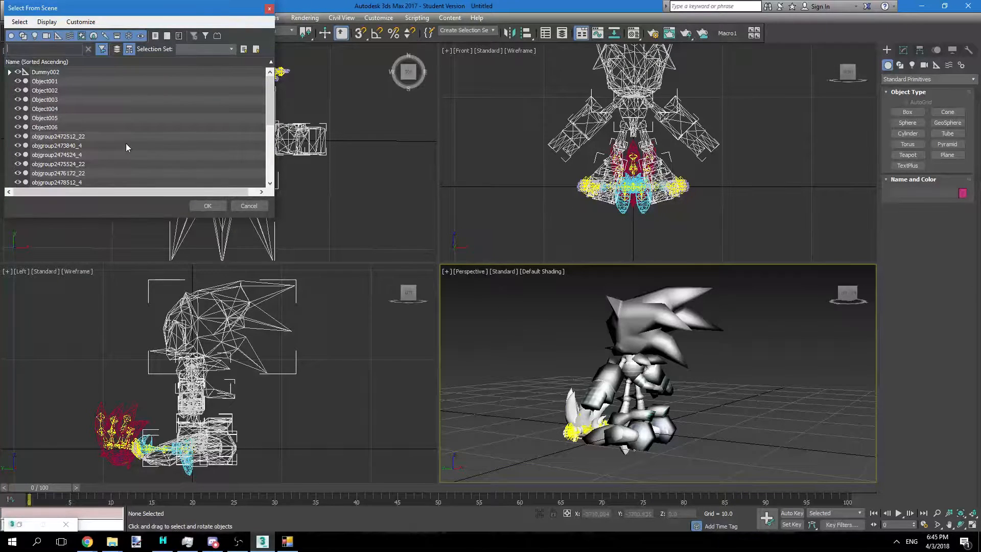
left_click(58, 136)
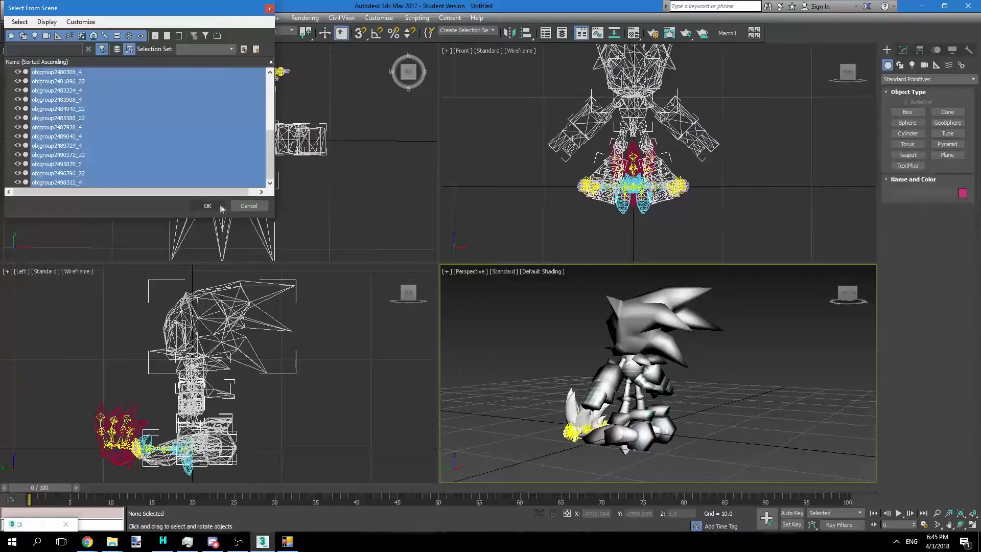
left_click(207, 206)
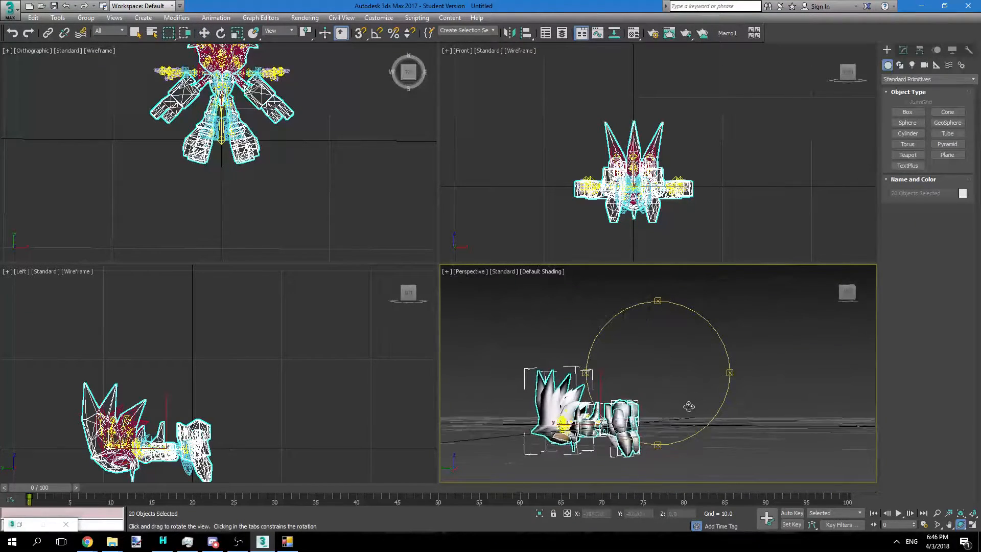
left_click_drag(688, 407, 719, 347)
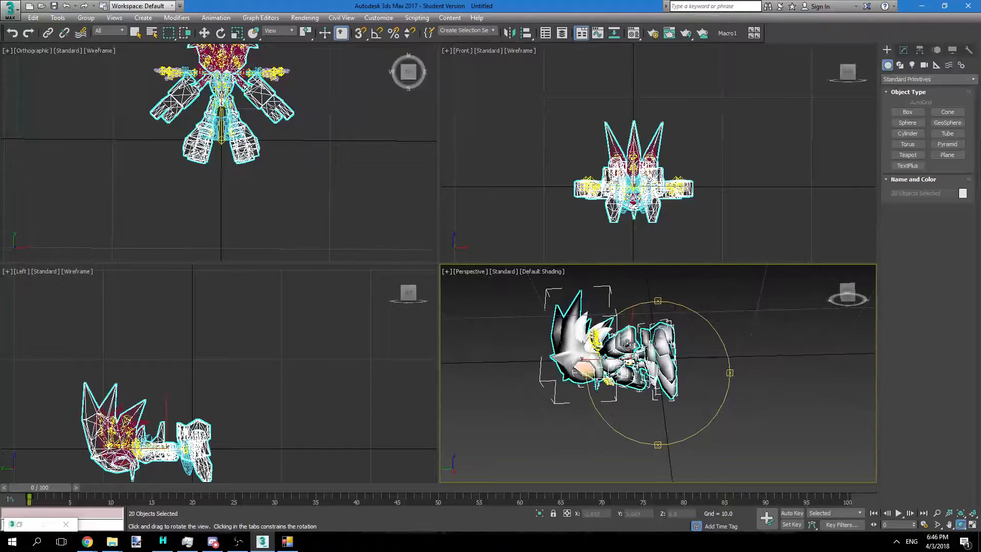
left_click(11, 6)
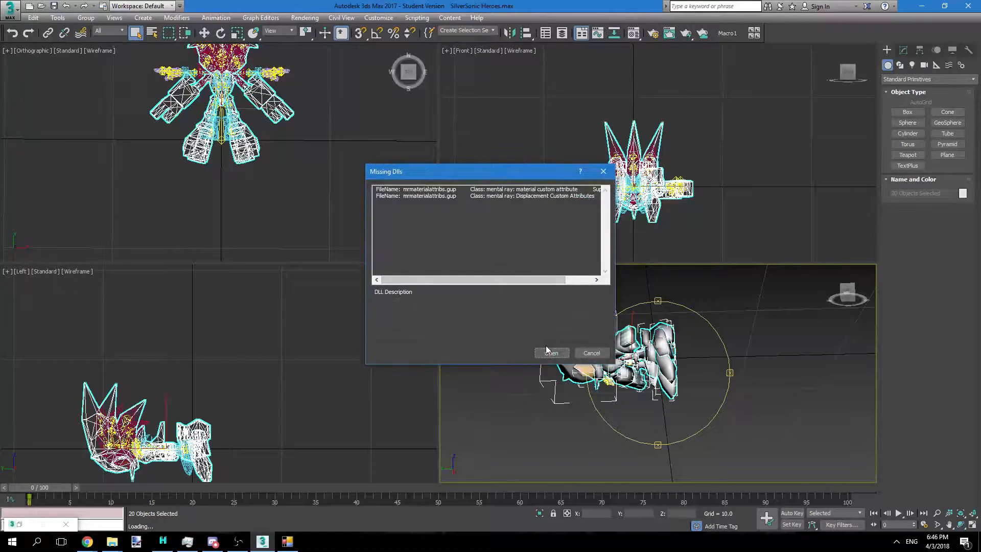
Load SilverSonic Heroes.max despite missing DLLs, toggle wireframe with F3, and rotate Dummy015
left_click(551, 353)
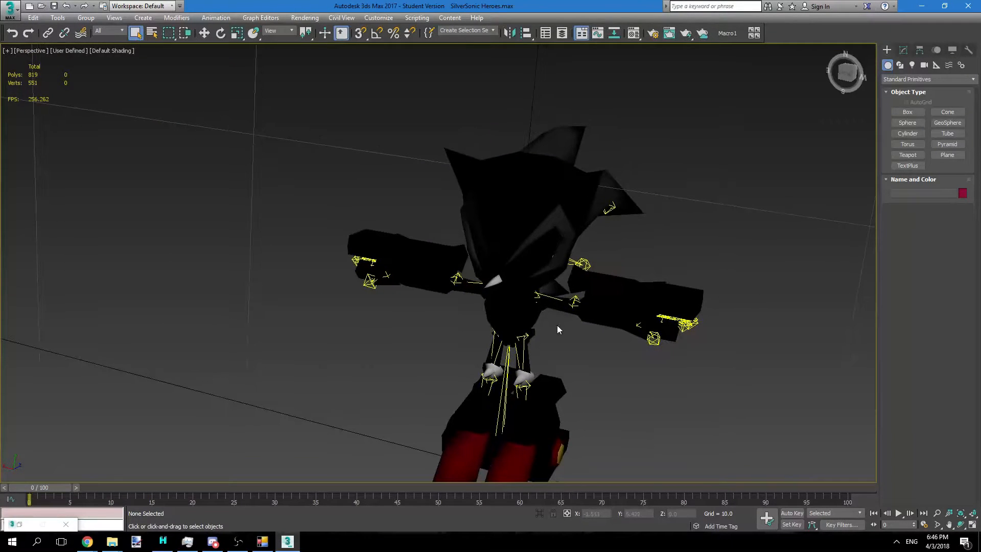
key("f3")
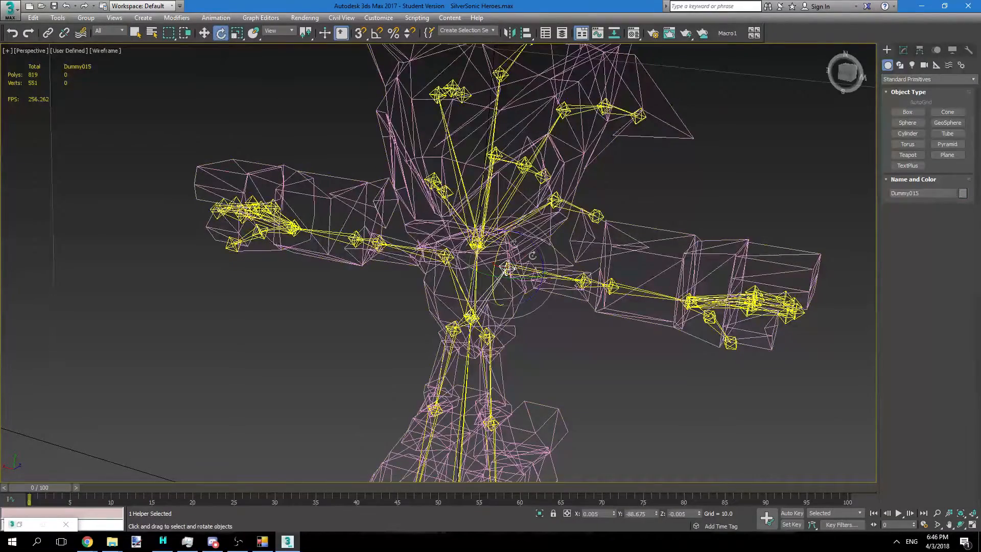
key("F3")
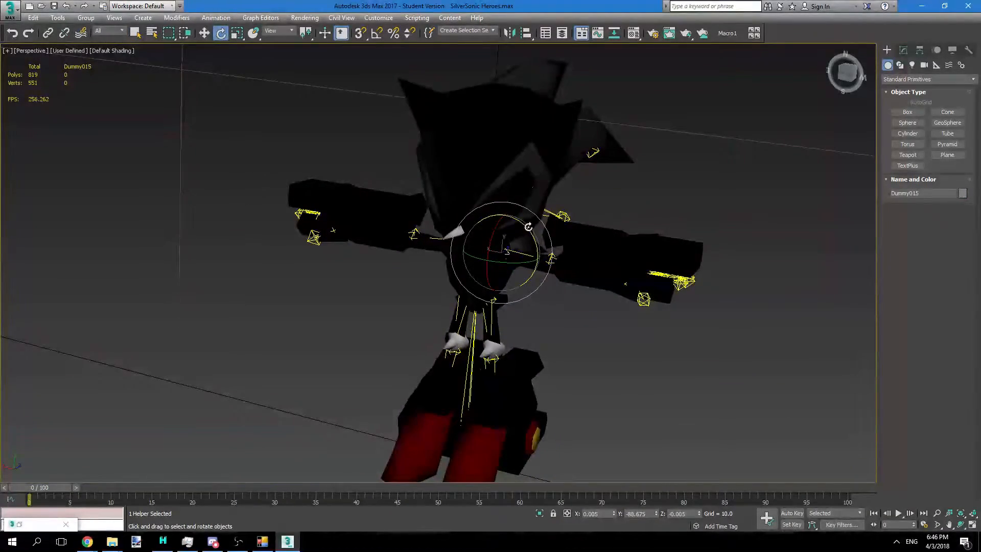
left_click_drag(529, 227, 498, 199)
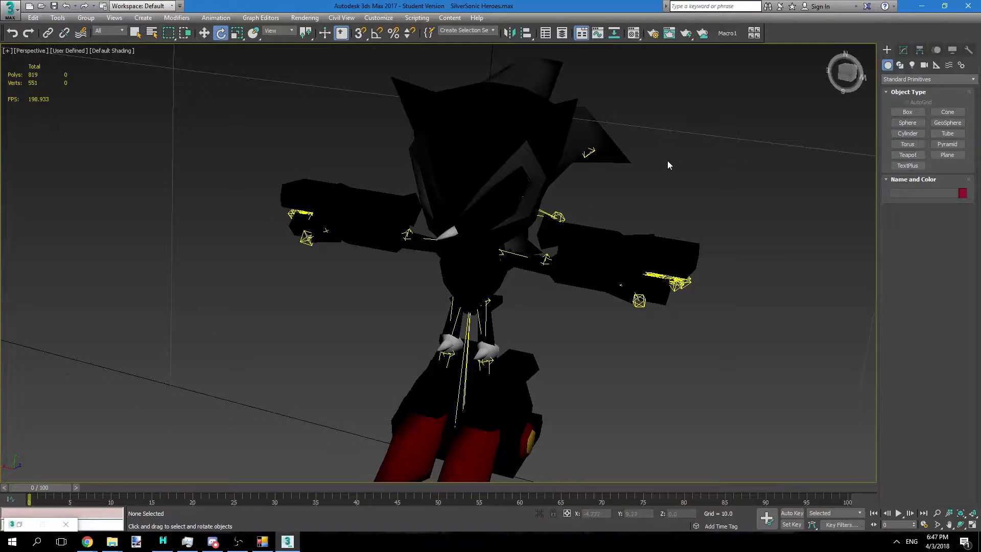
left_click(369, 214)
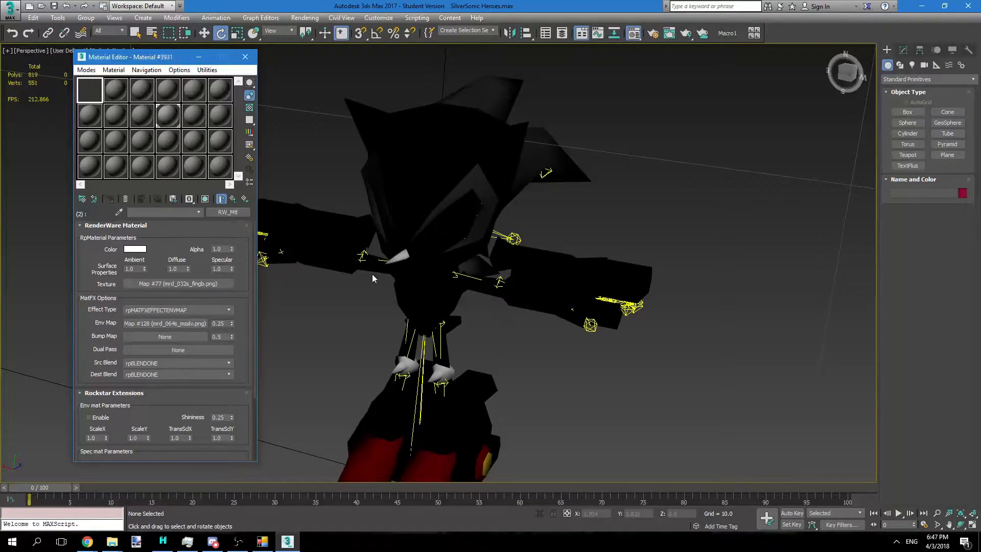
Copy Sonic's texture archive so.txd from dvdroot\playmodel into HeroesONE
left_click(373, 278)
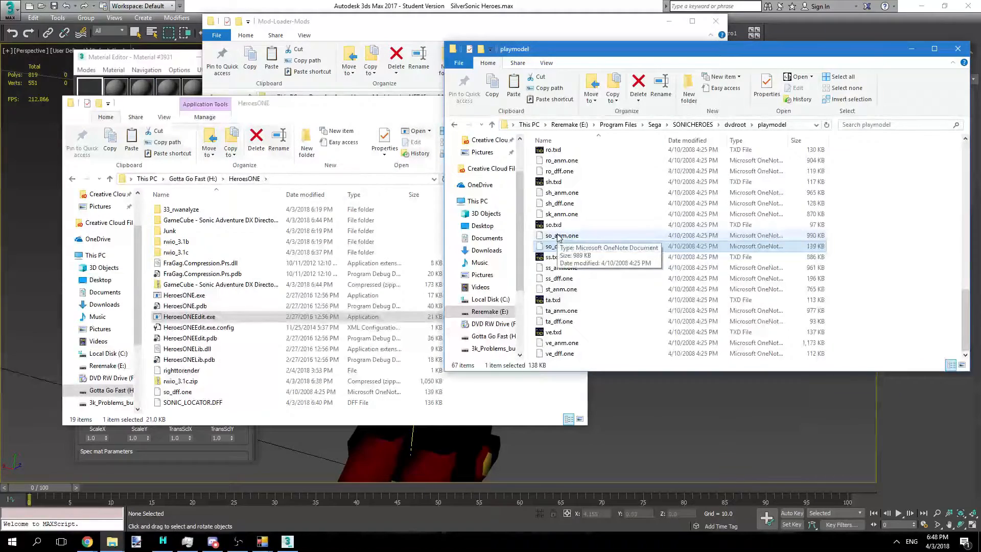
left_click(553, 224)
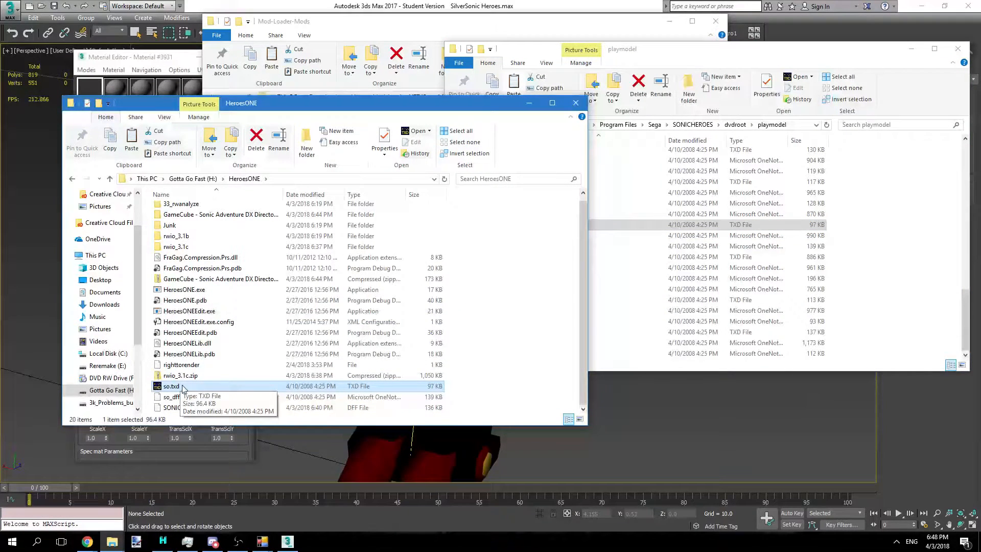
mouse_move(172, 386)
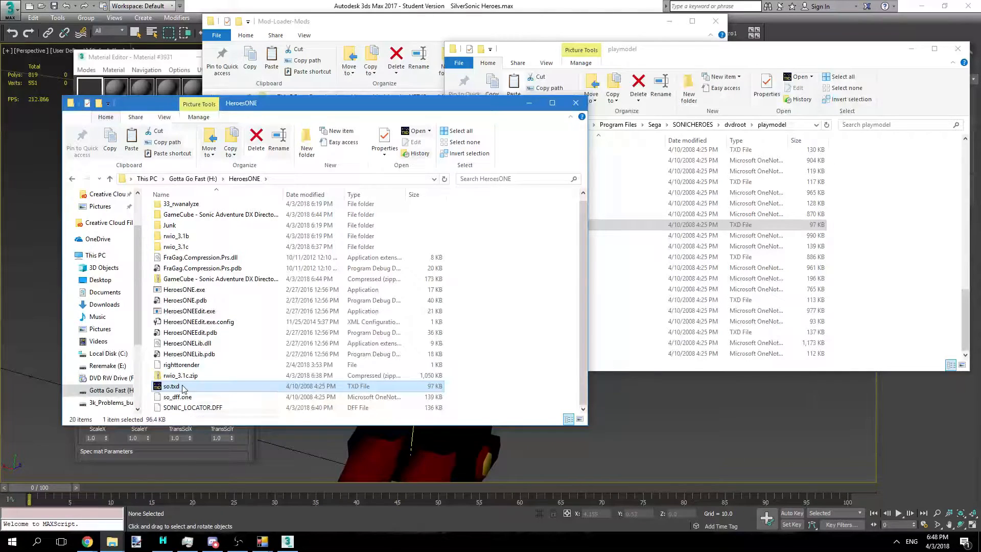
Open so.txd in Magic.TXD and export pohn_t as pohn_t.png into HeroesONE
double_click(171, 386)
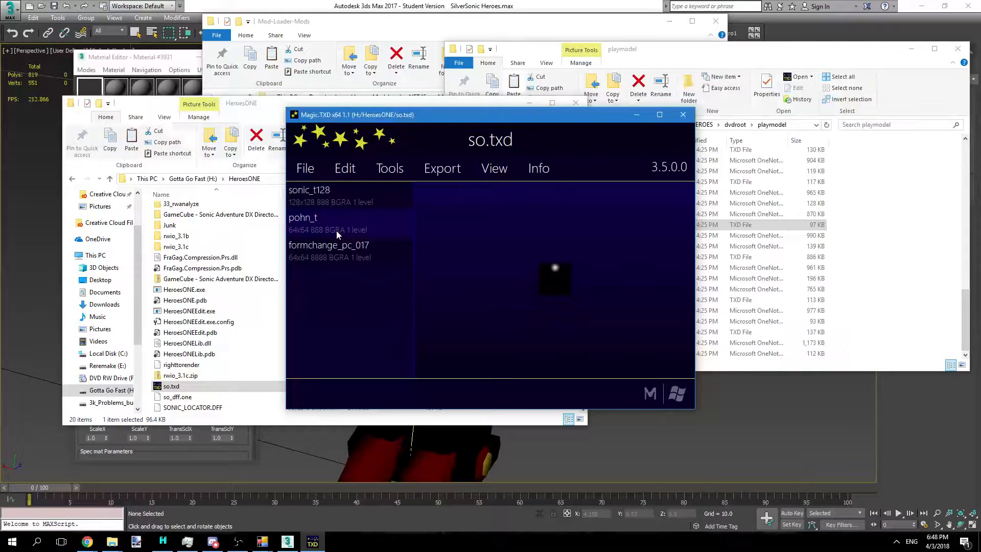
left_click(442, 168)
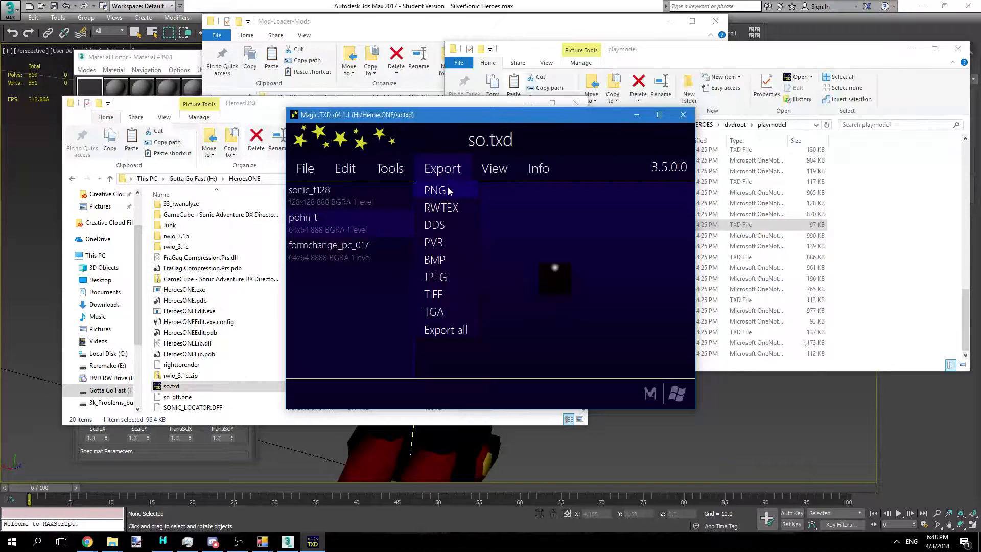
left_click(434, 190)
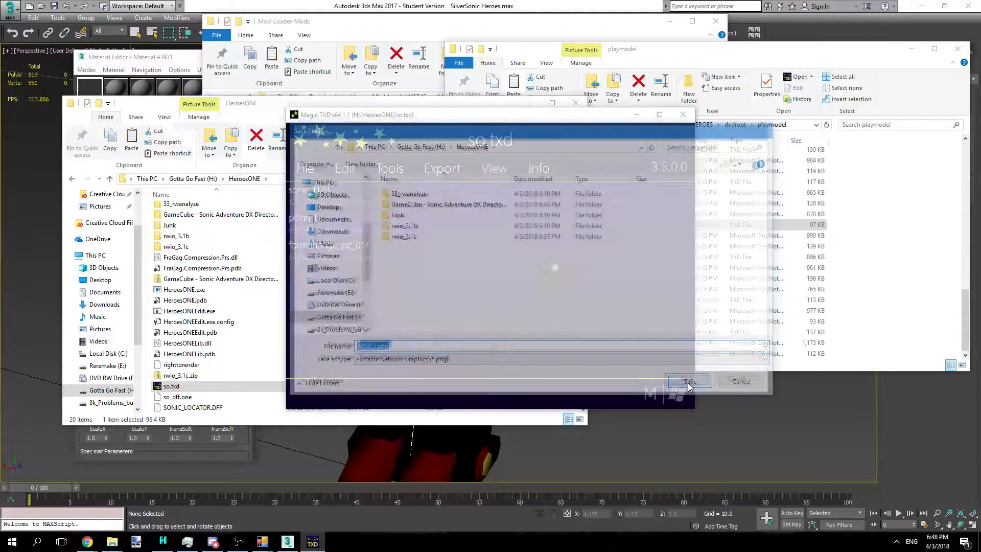
left_click(688, 381)
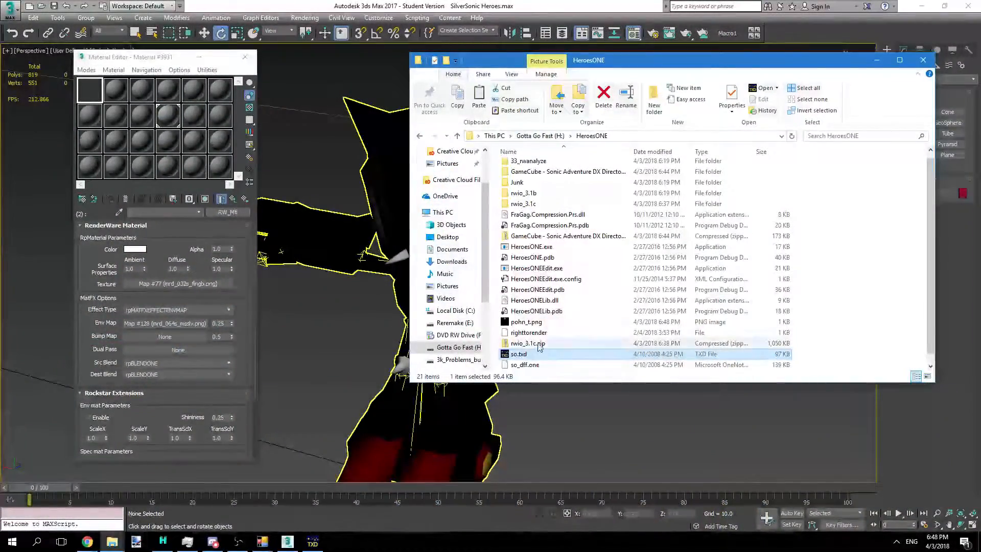
Pick pohn_t.png for the RenderWare material and set its MatFX environment-map effect type
left_click(526, 321)
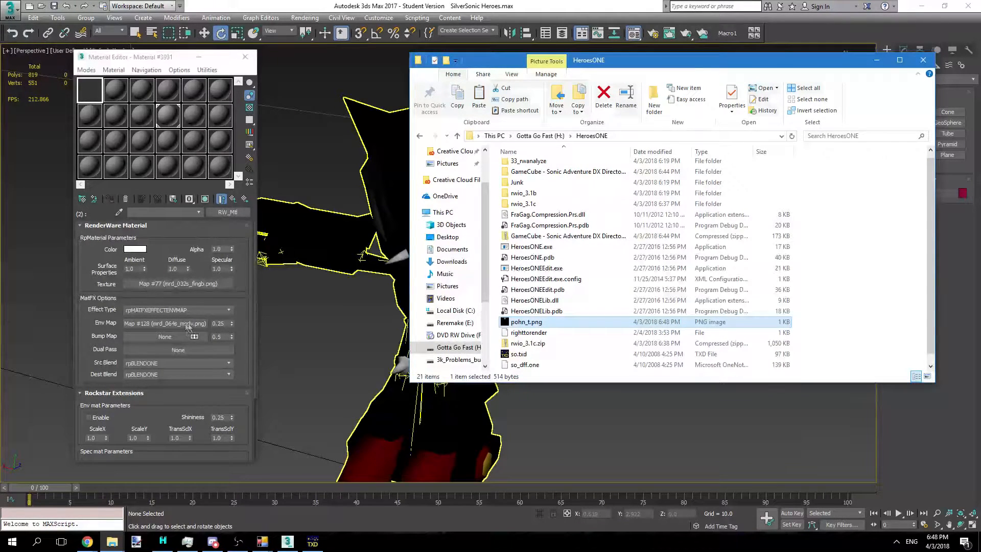
left_click(424, 225)
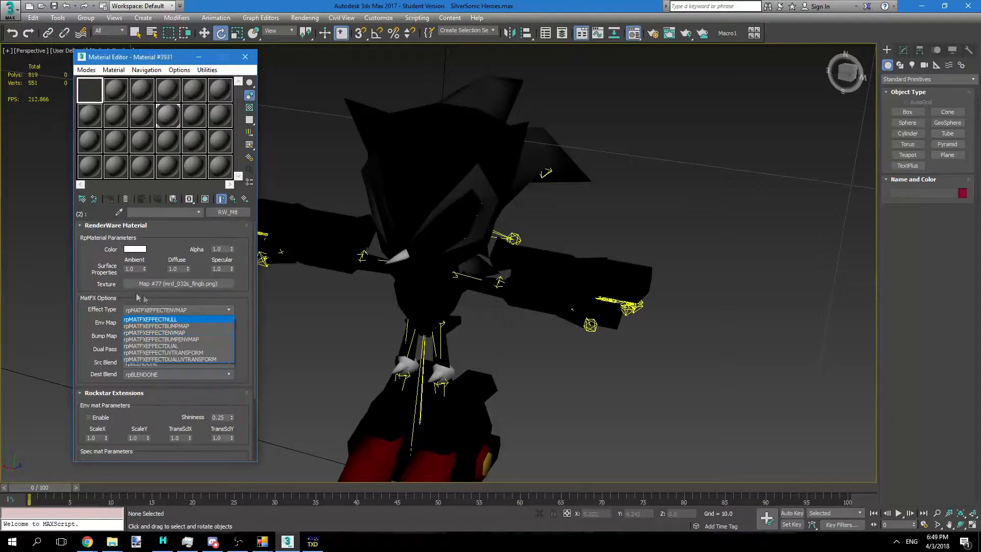
left_click(157, 325)
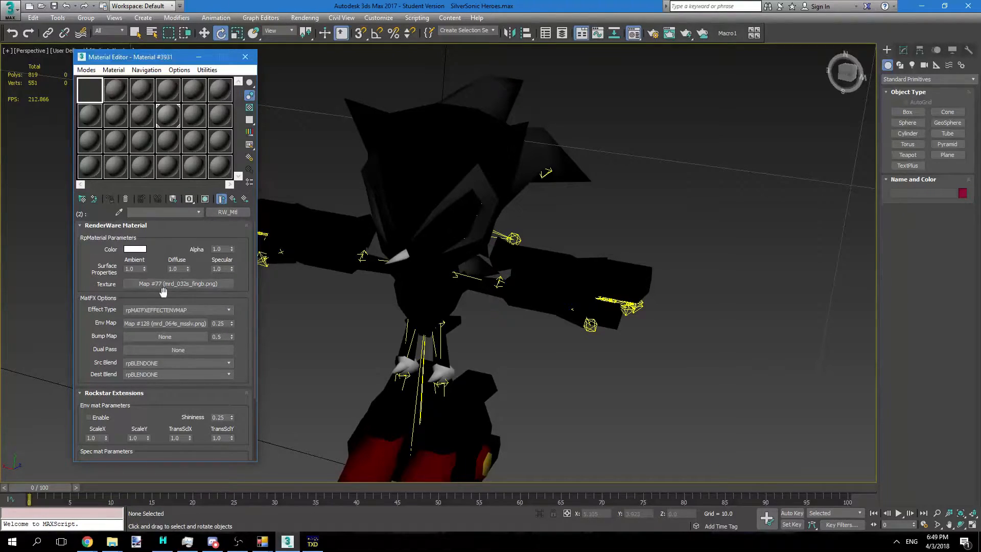
left_click(134, 249)
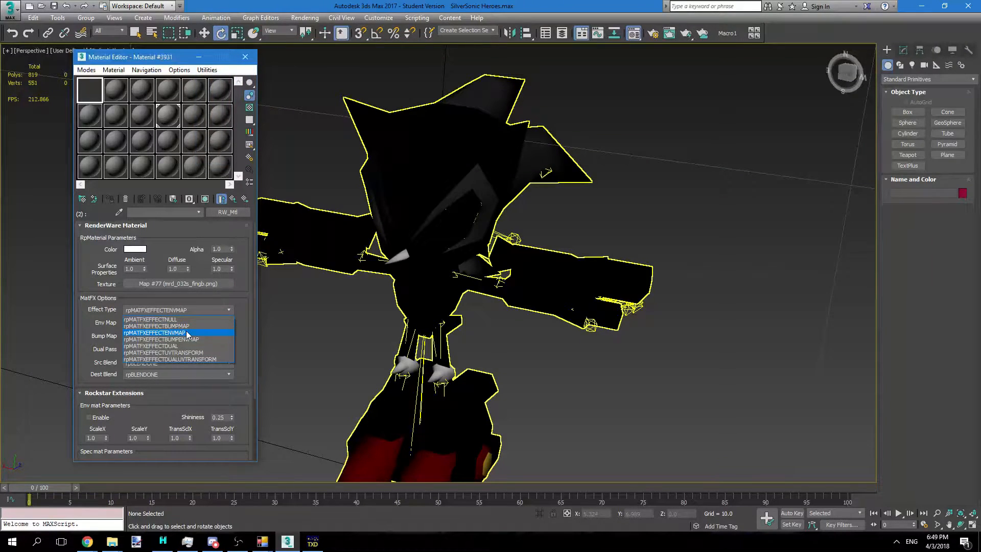
left_click(168, 332)
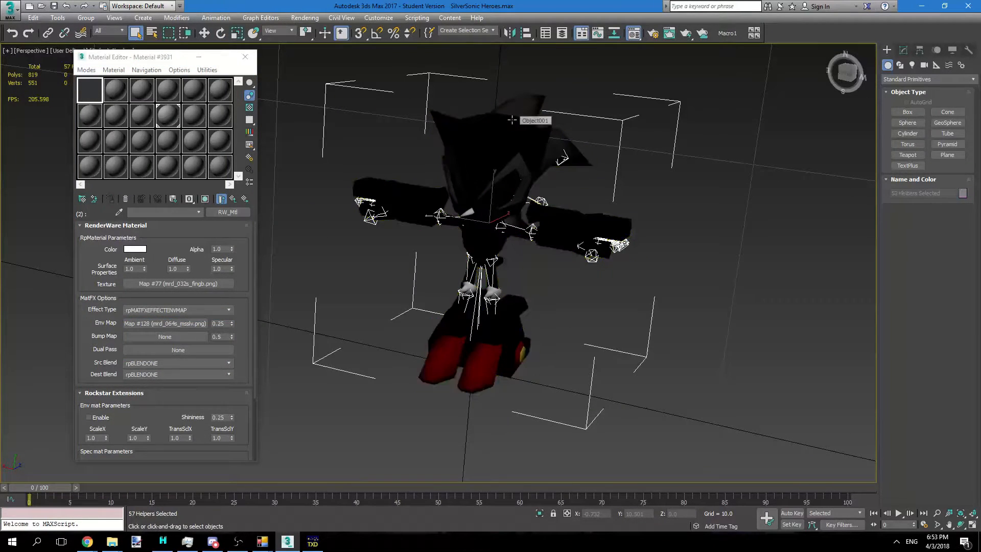
Export over SONIC_LOCATOR.DFF in HeroesONE and choose the DFF Exporter file version
left_click(527, 117)
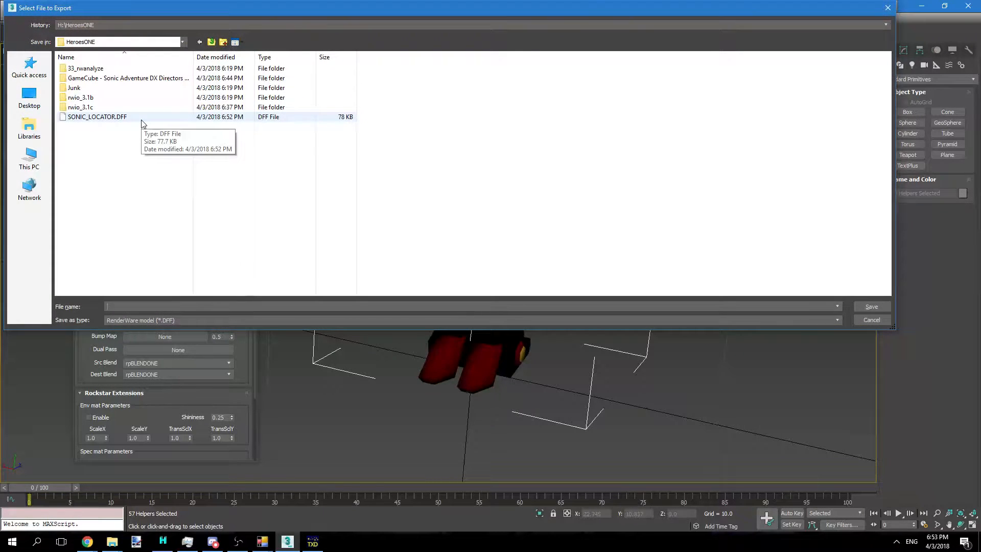
left_click(872, 307)
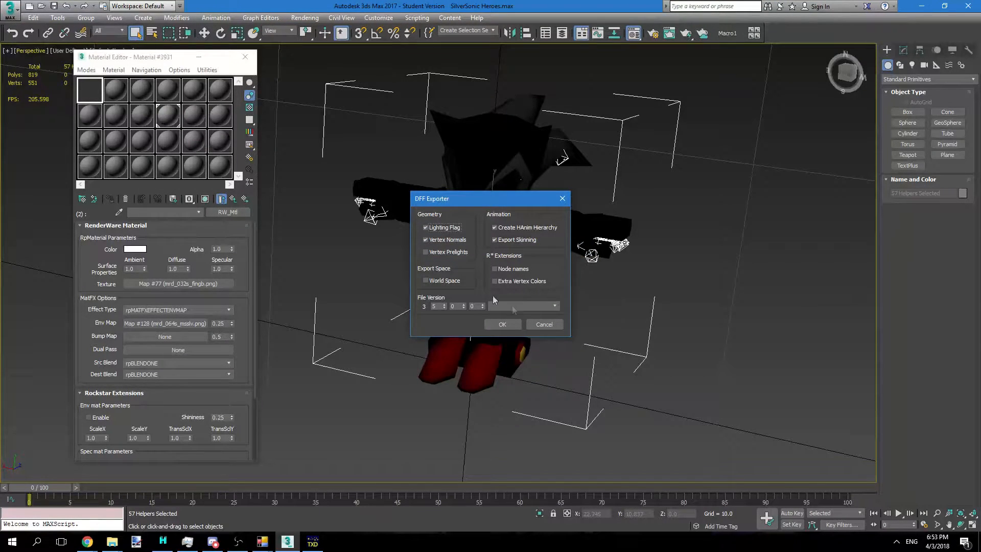
left_click(494, 240)
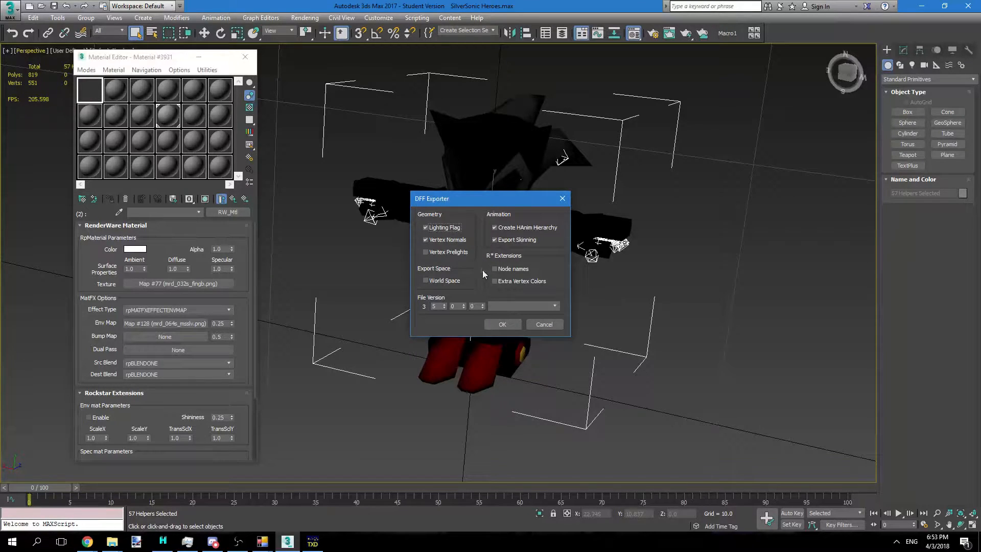
left_click(553, 306)
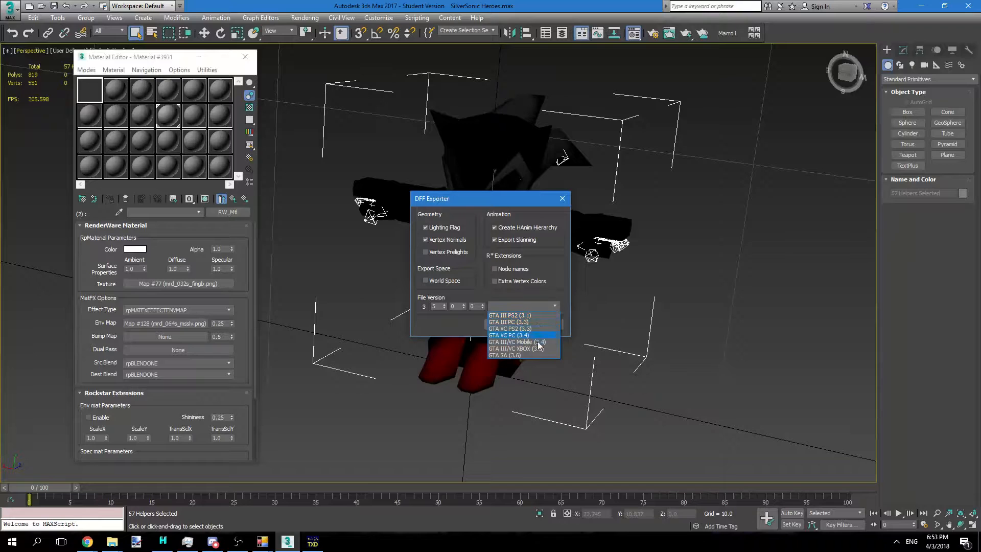
mouse_move(535, 348)
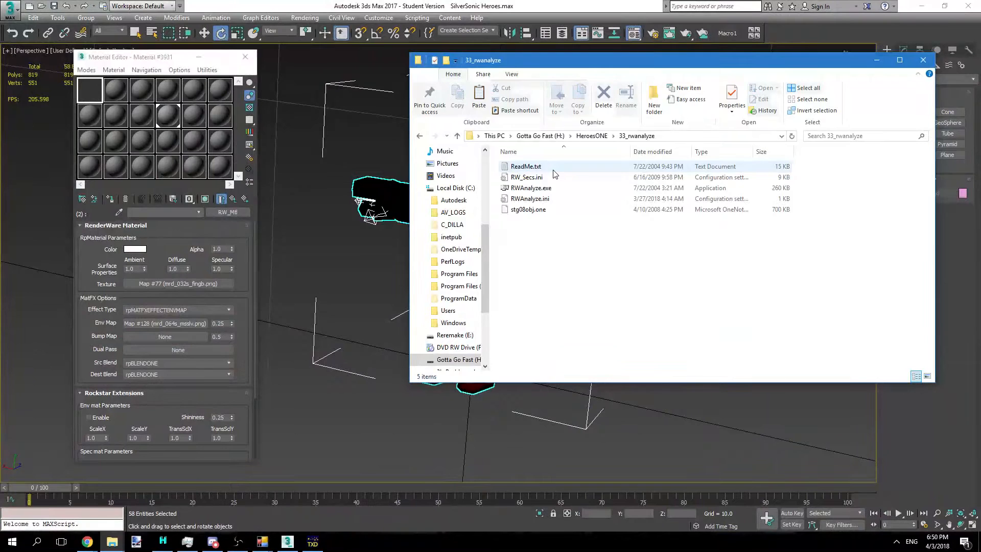
Open sonic.DFF and import replacement data into its Right To Render section
left_click(530, 187)
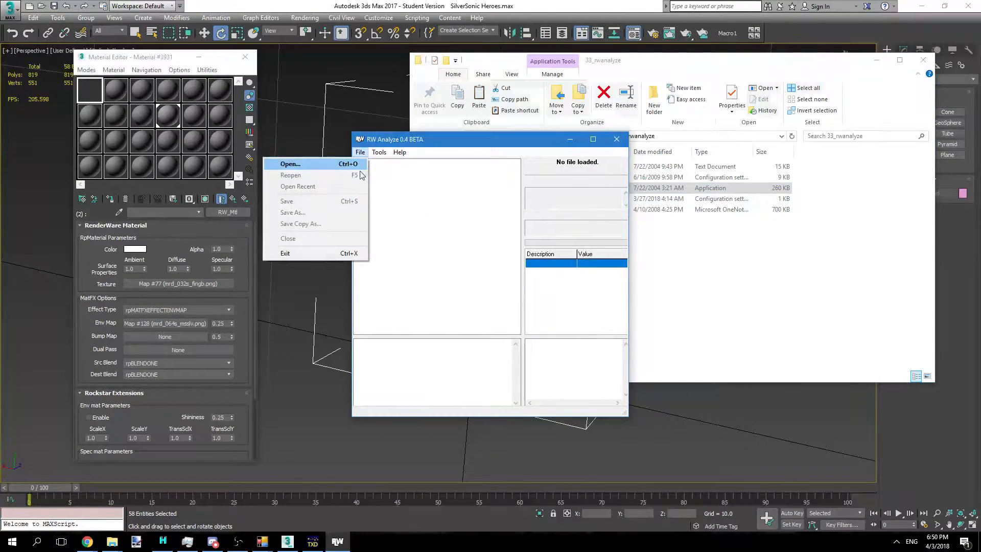
left_click(290, 163)
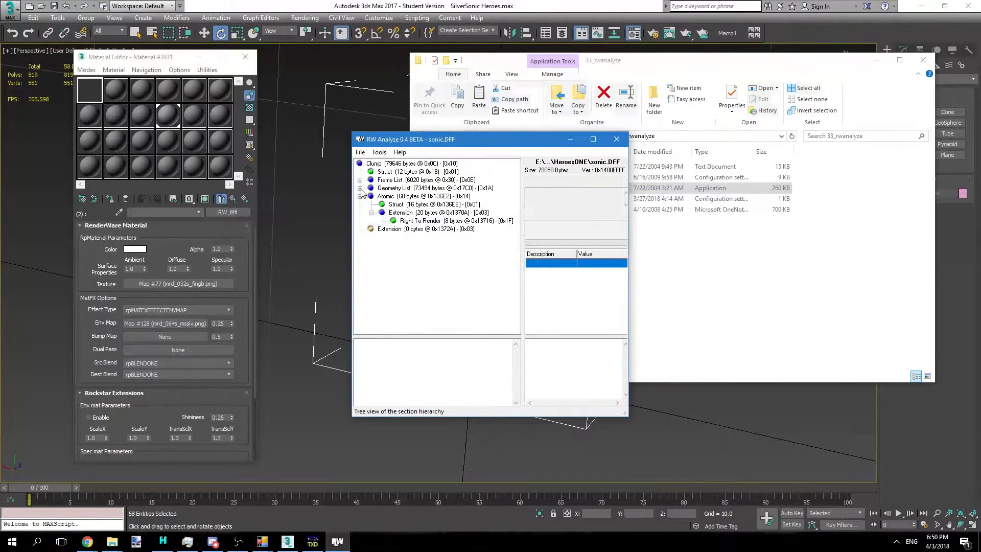
left_click(451, 221)
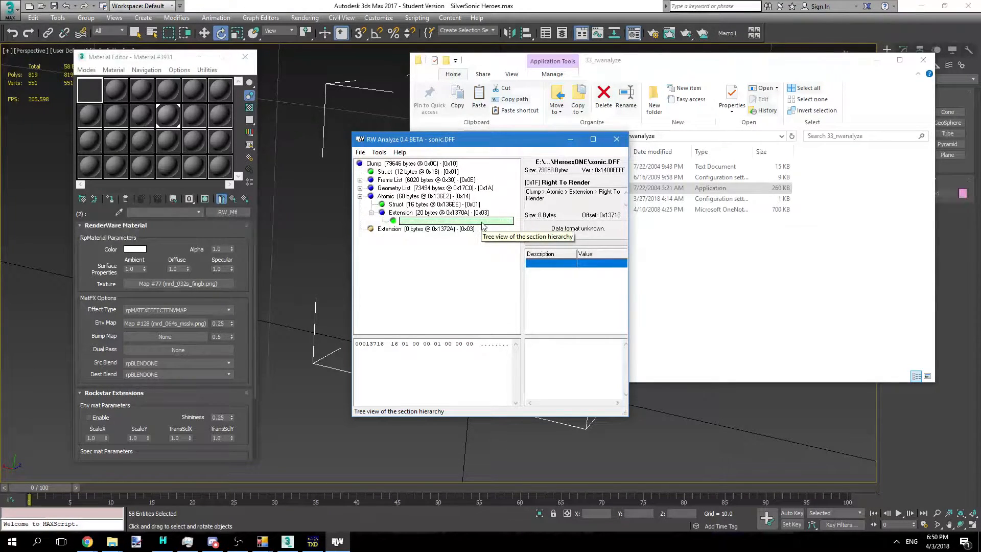
right_click(455, 220)
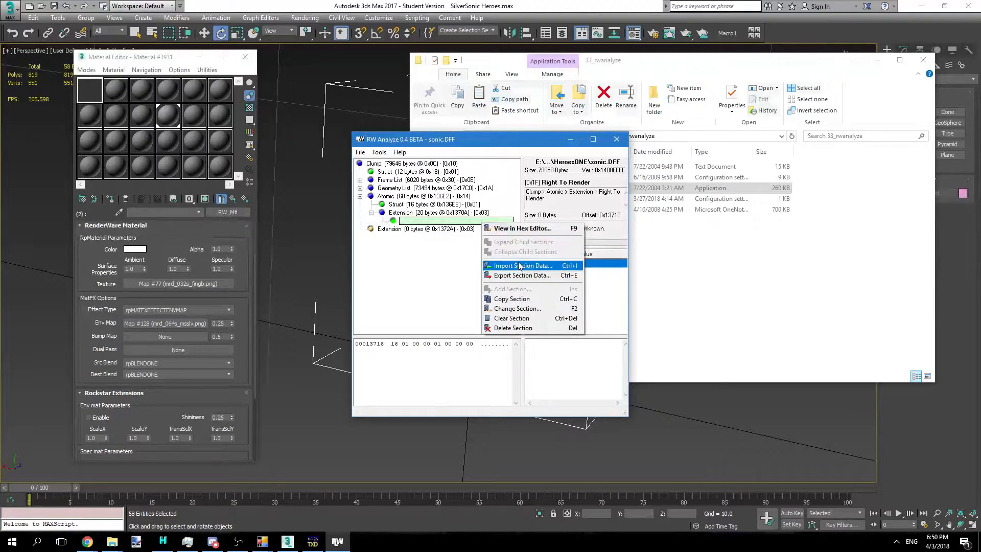
left_click(521, 265)
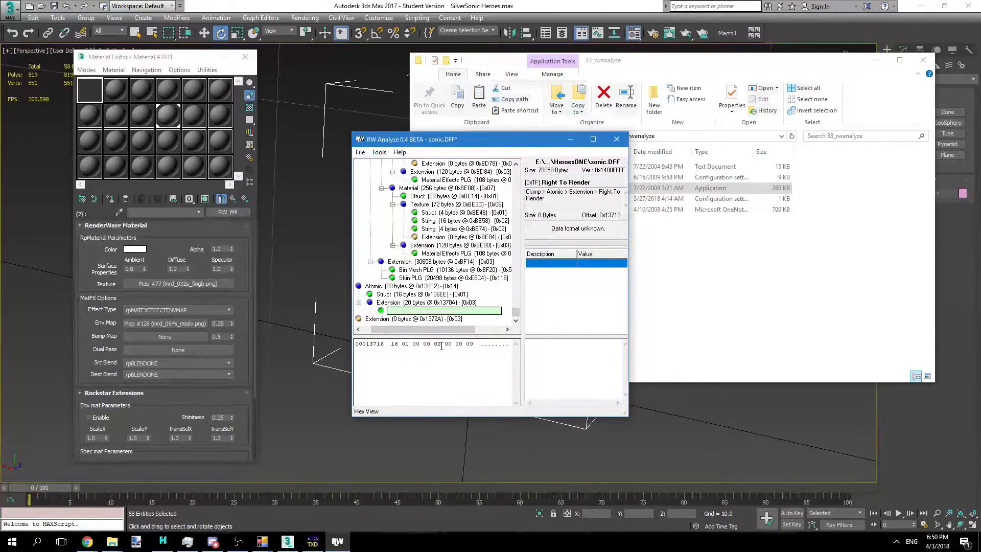
mouse_move(439, 346)
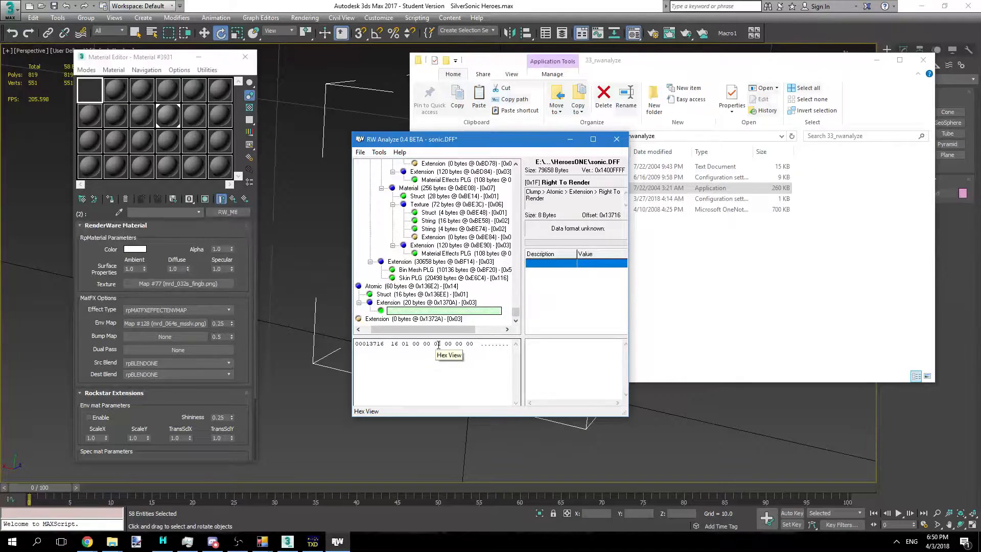
Save the modified sonic.DFF and return to the HeroesONE folder
left_click(361, 152)
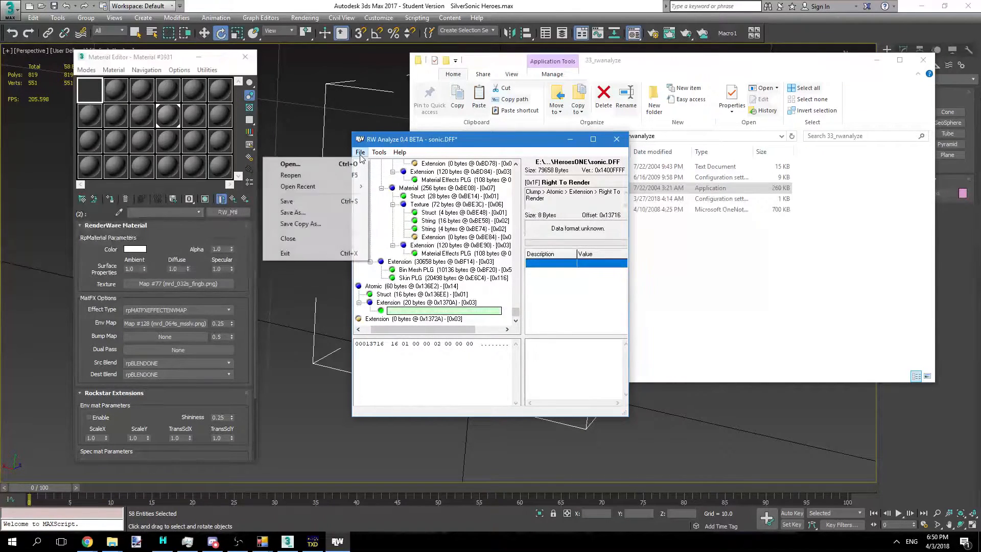
left_click(290, 163)
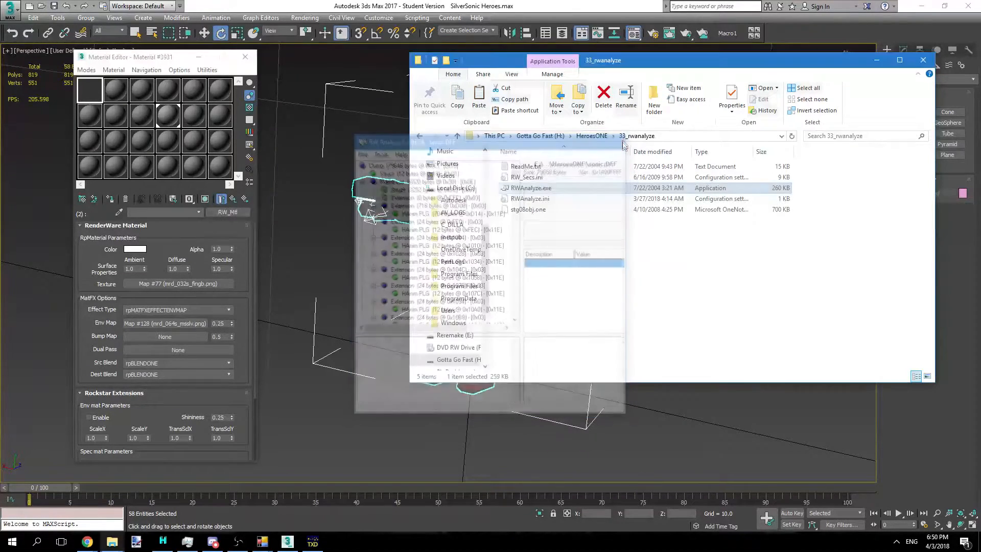
left_click(591, 136)
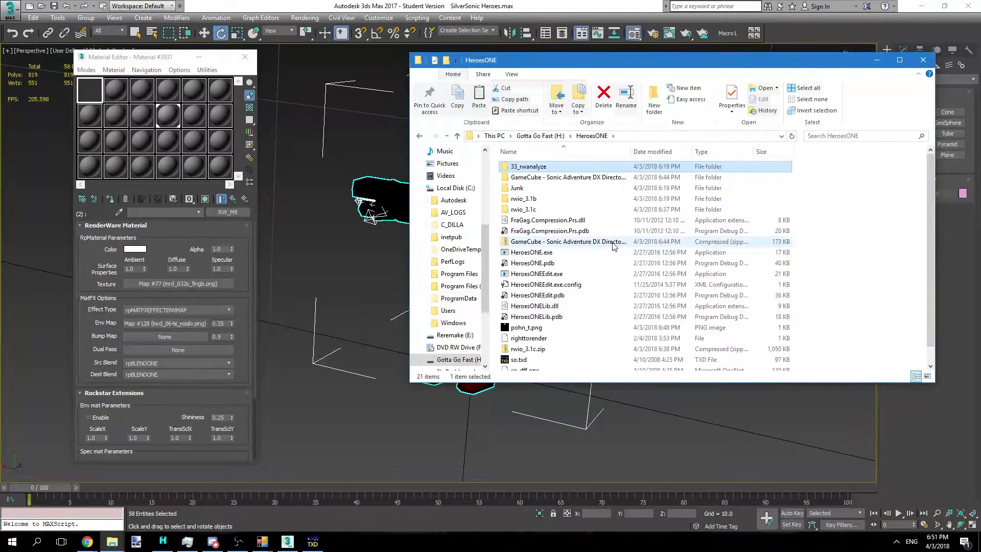
Swap the exported SONIC_LOCATOR.DFF into so_dff.one, save the archive, and open so.txd
left_click(536, 257)
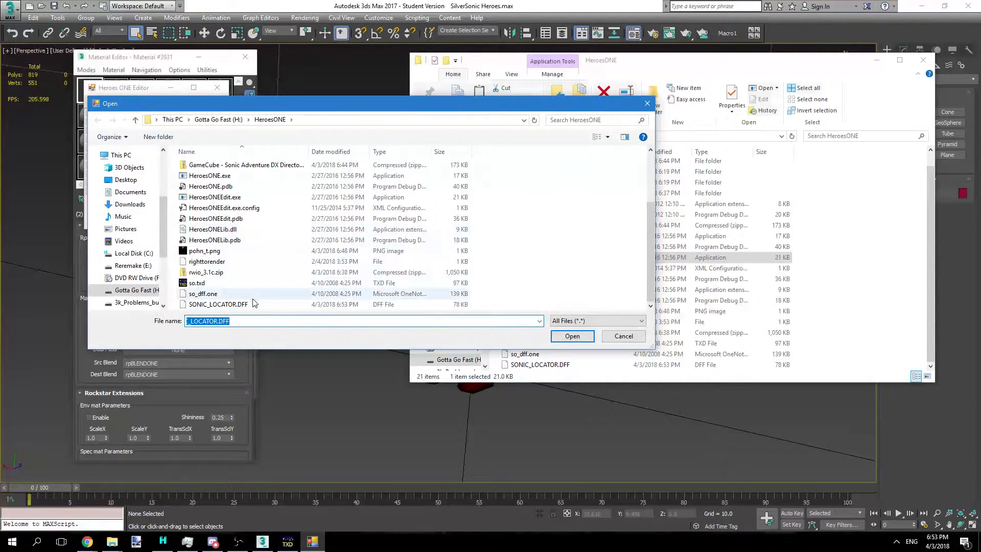
left_click(571, 336)
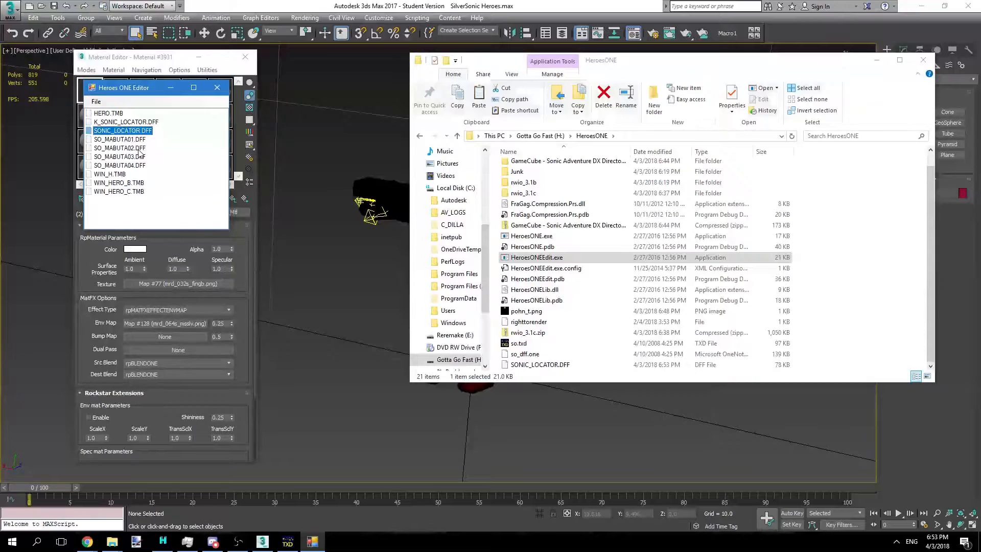
left_click(95, 101)
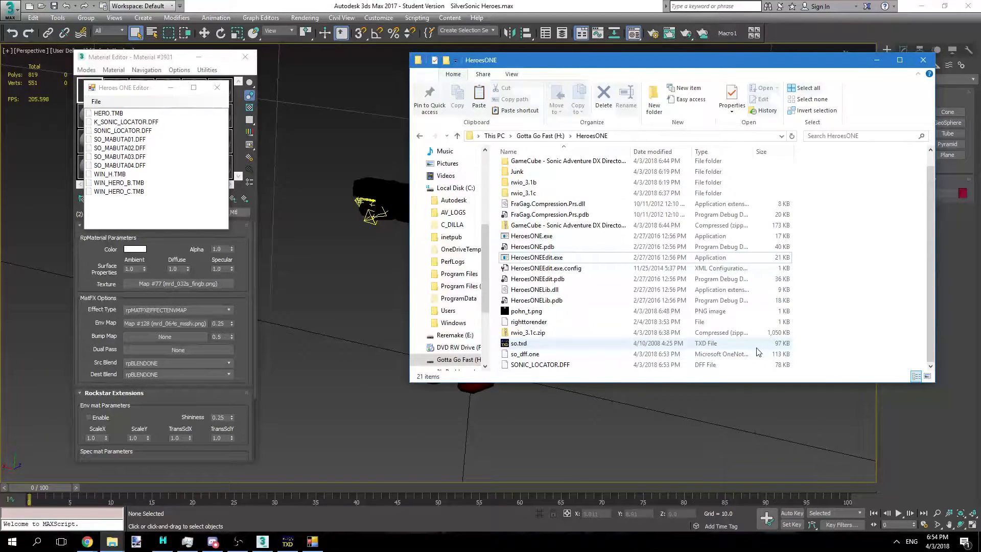
double_click(519, 343)
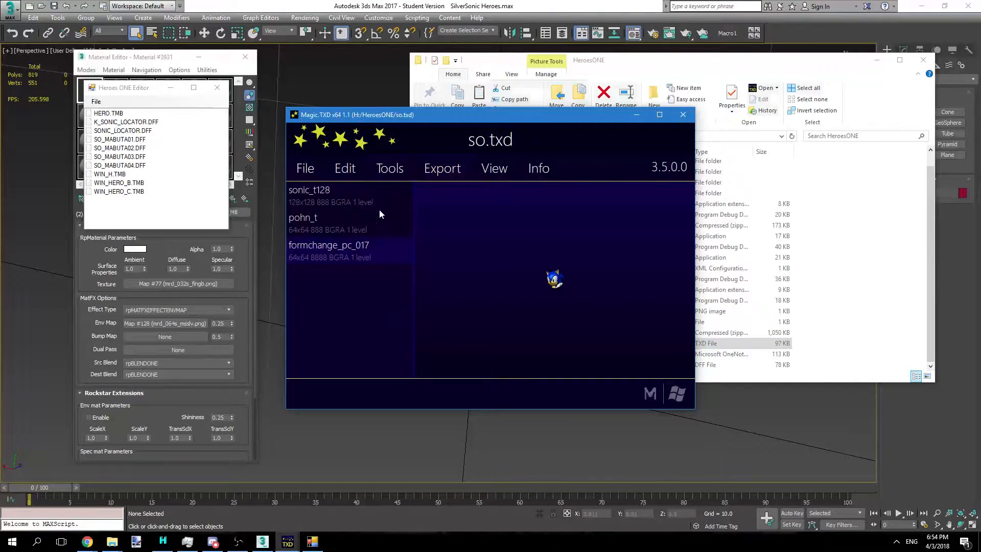
left_click(345, 168)
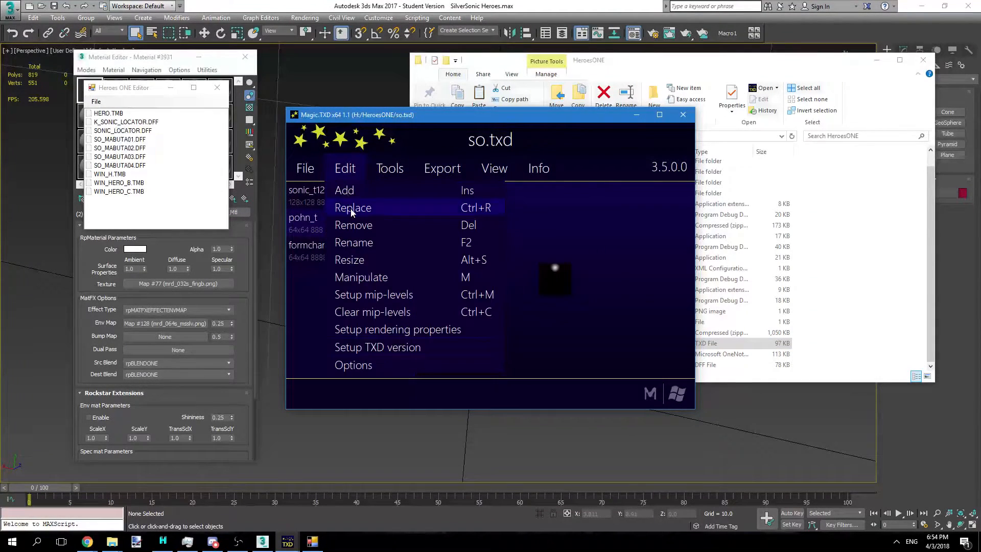
left_click(353, 207)
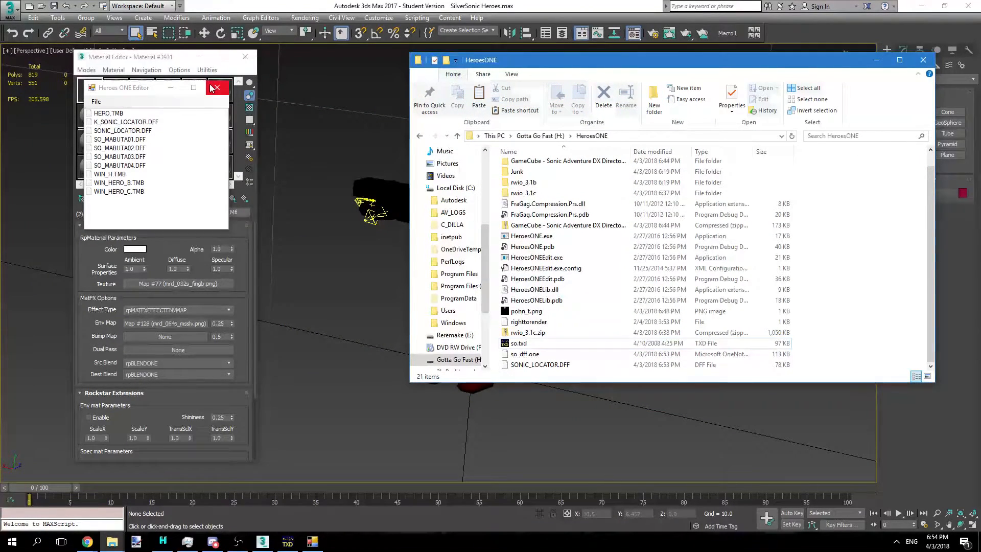
Close the Heroes ONE Editor window
left_click(524, 353)
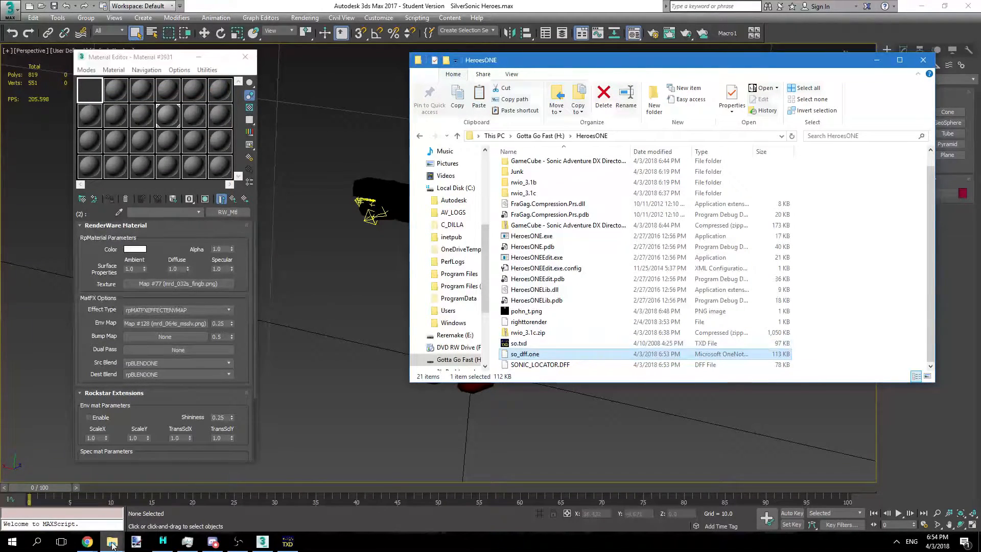
mouse_move(111, 542)
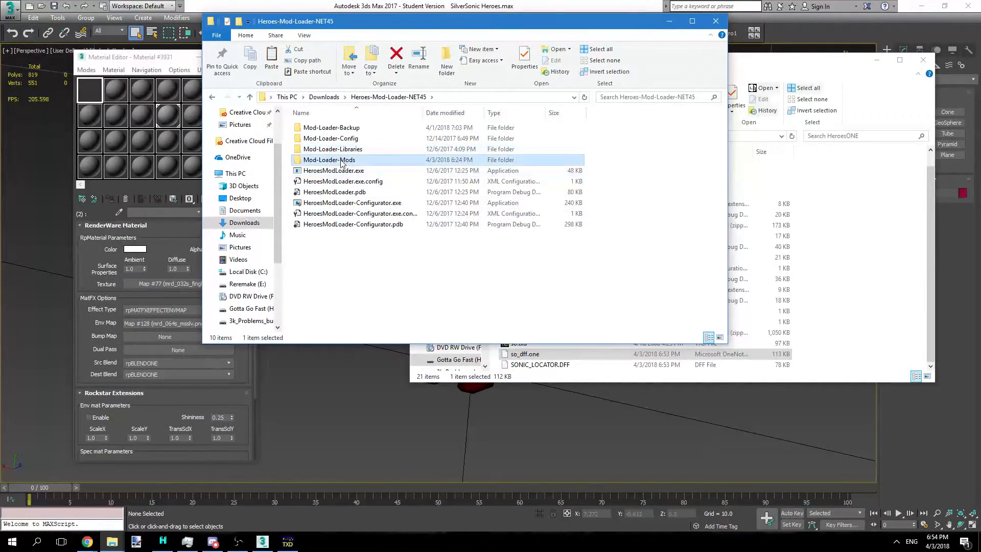
Build the root\dvdroot\playmodel folder path in SilverSonic Tutorial, then return to Mod-Loader-Mods
double_click(328, 159)
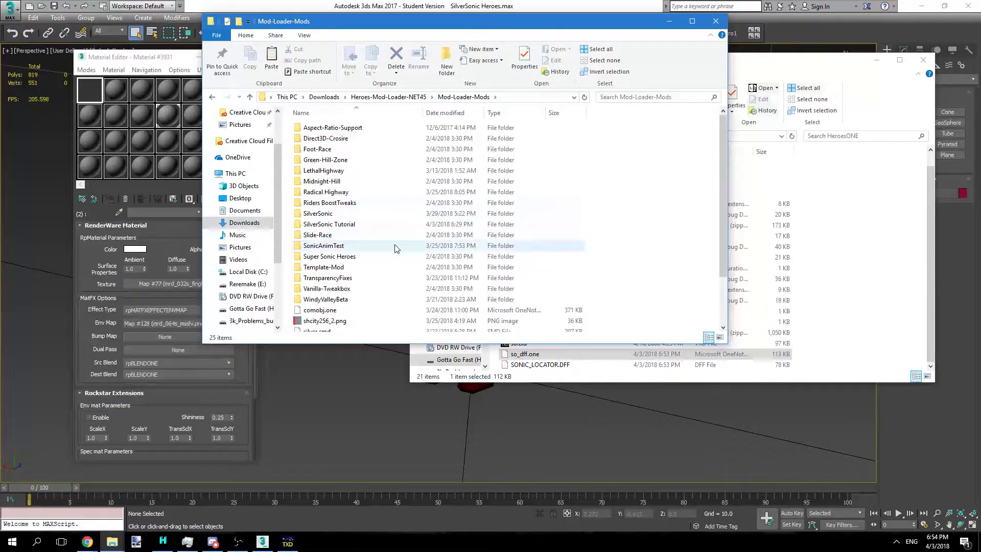
double_click(329, 224)
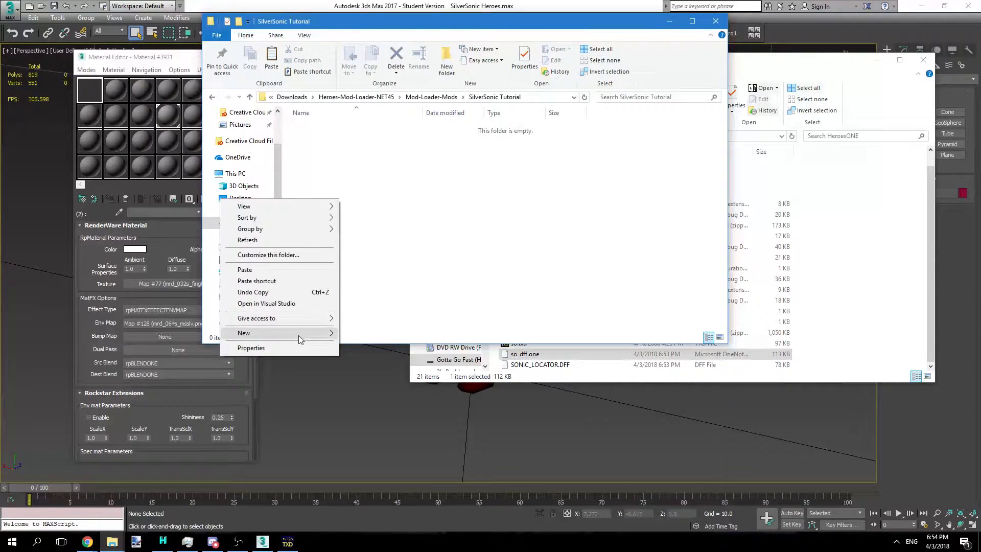
left_click(244, 332)
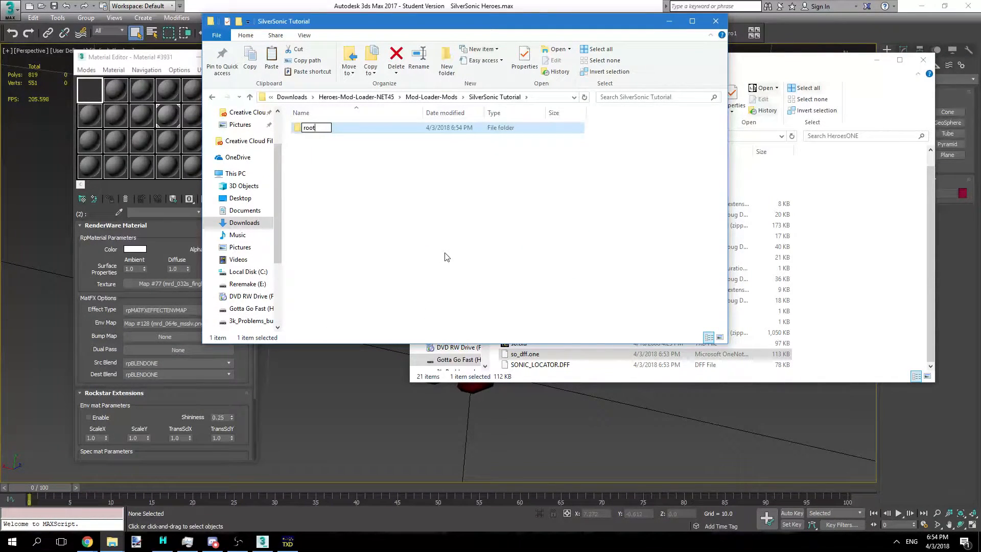
left_click(367, 134)
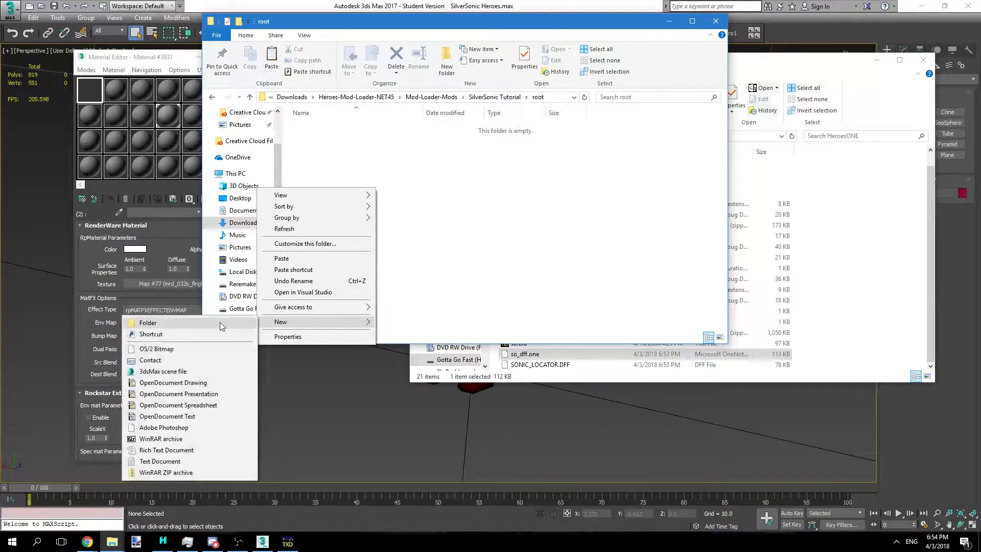
left_click(148, 323)
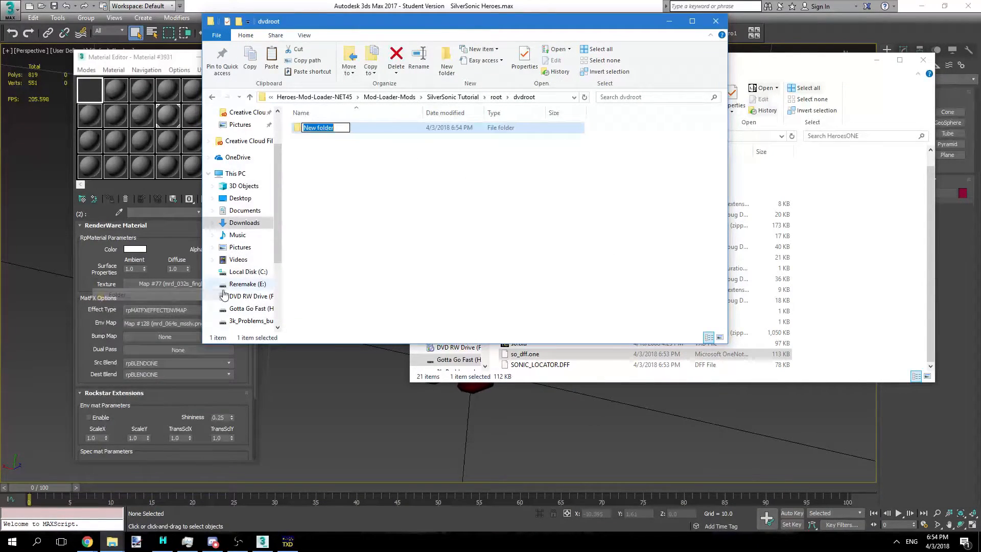
type("playmodel")
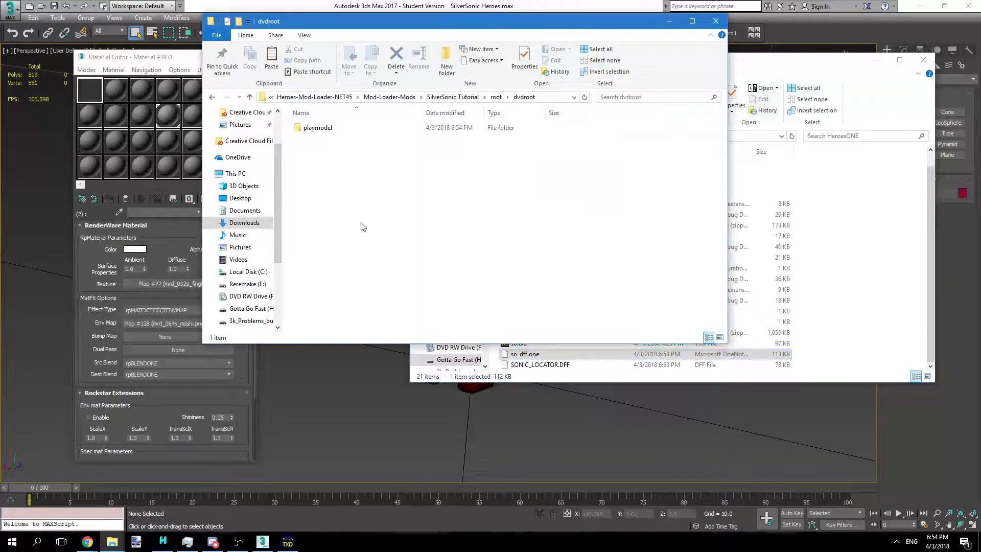
left_click(317, 128)
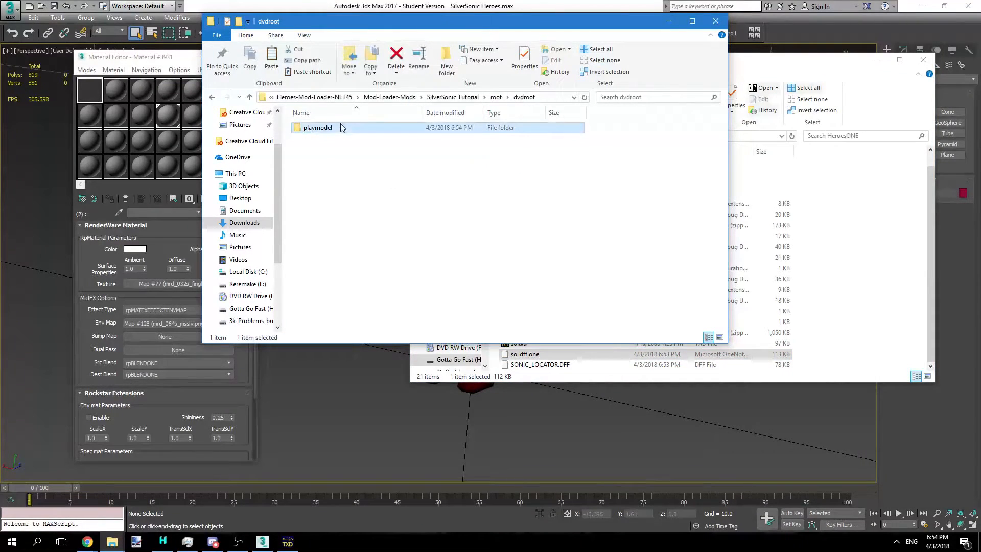
double_click(318, 127)
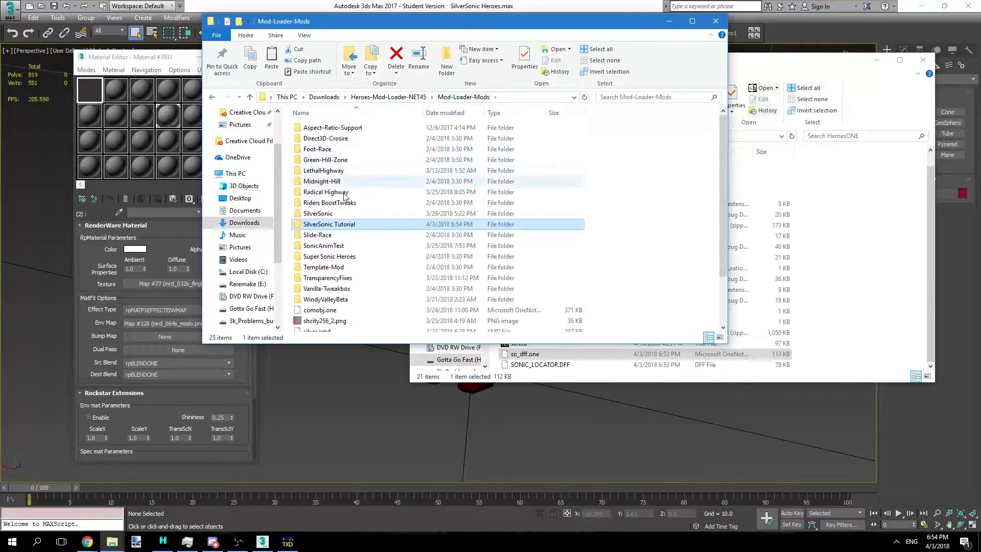
double_click(317, 214)
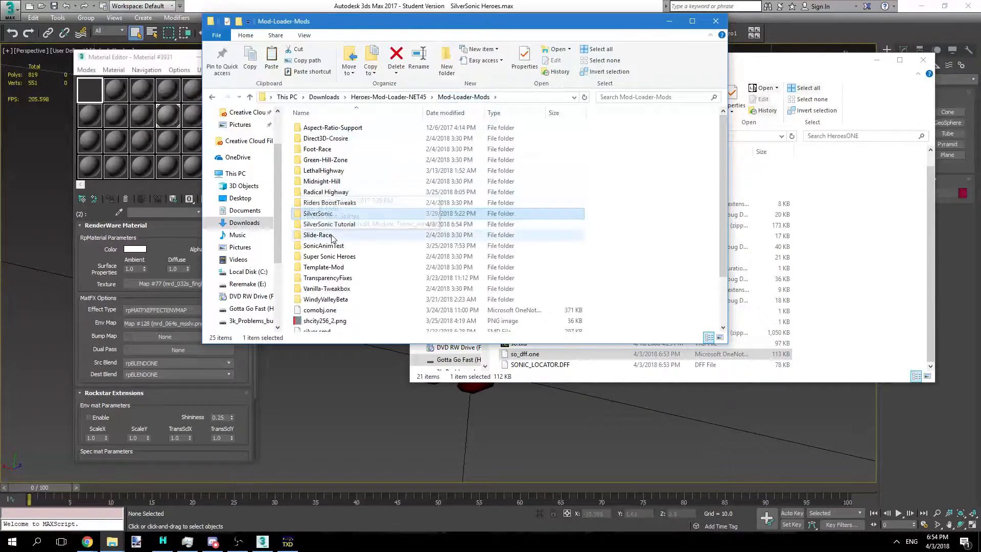
Open the SilverSonic Tutorial folder's Mod.ini in Notepad++
double_click(328, 224)
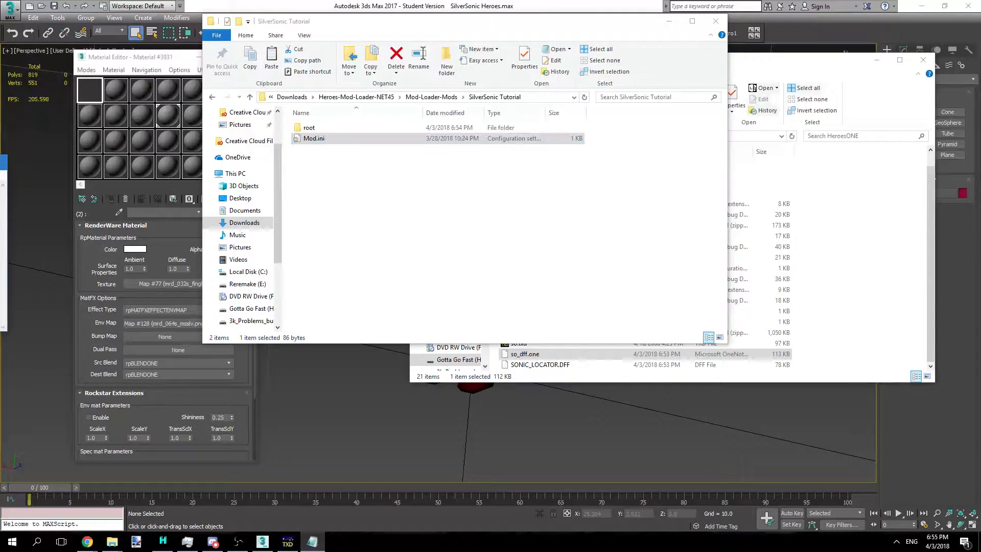
double_click(314, 138)
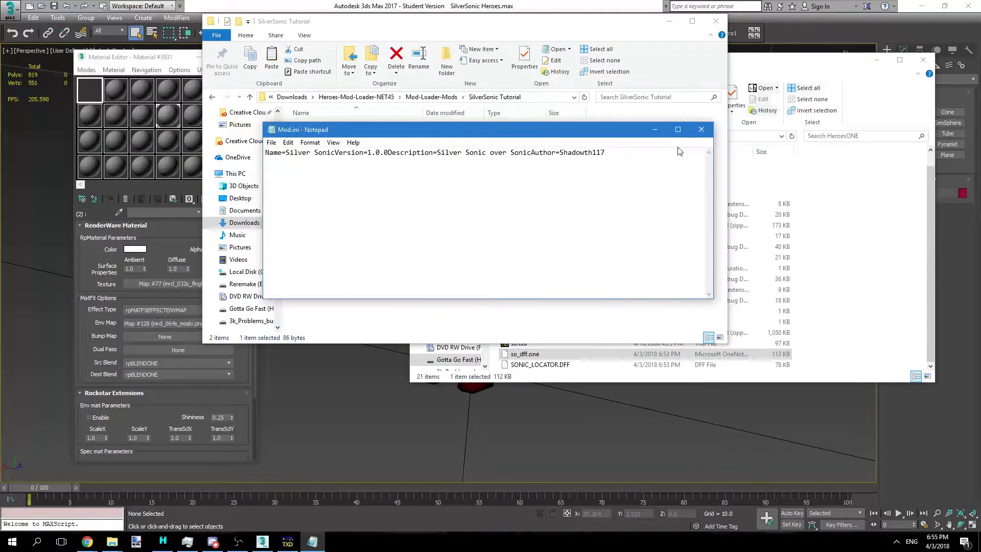
right_click(313, 138)
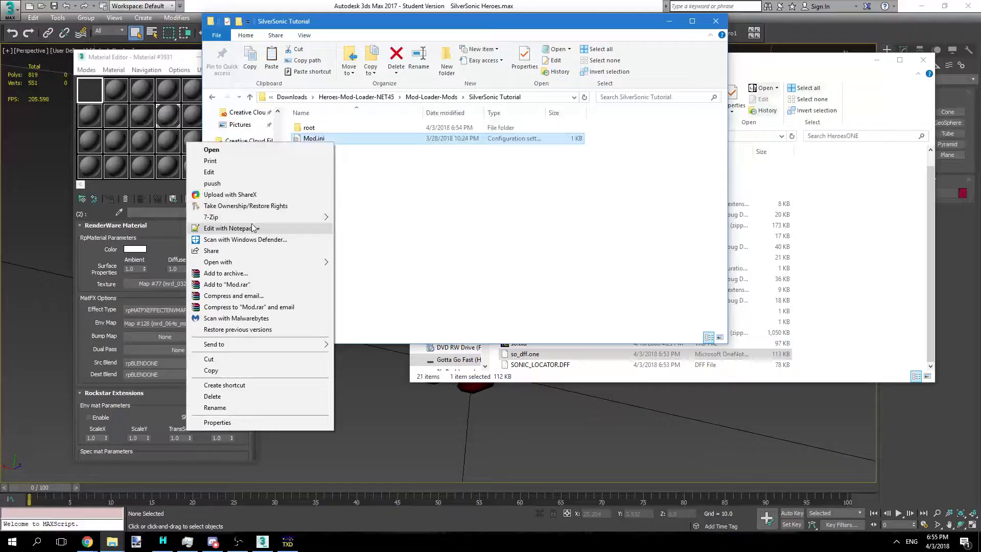
left_click(231, 228)
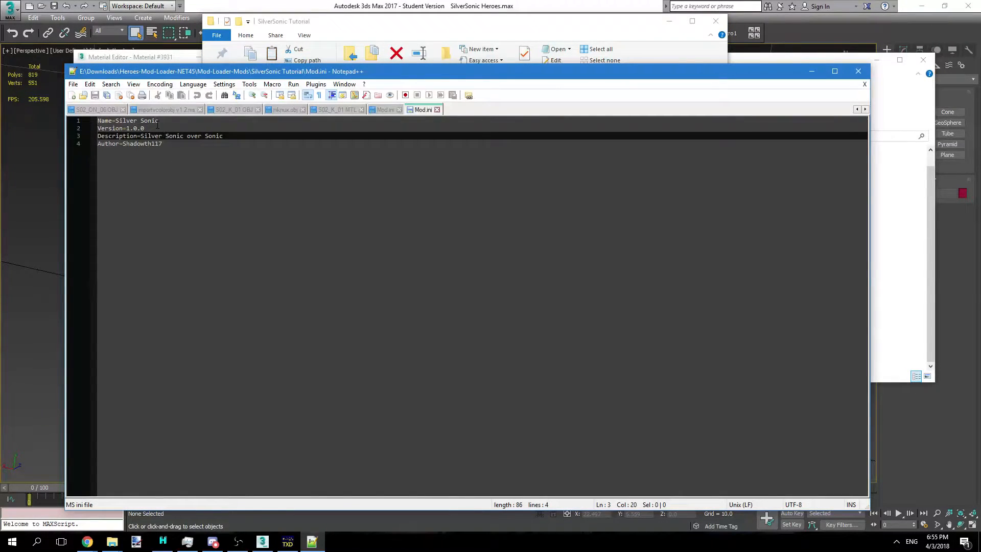
Append 'Tutorial' to the mod's Name line and save Mod.ini
left_click(134, 128)
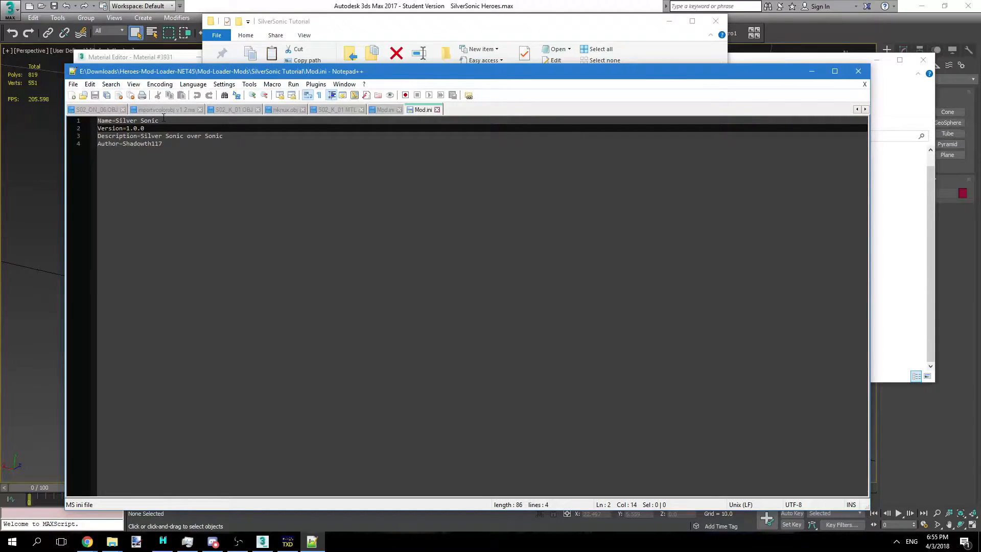
double_click(128, 120)
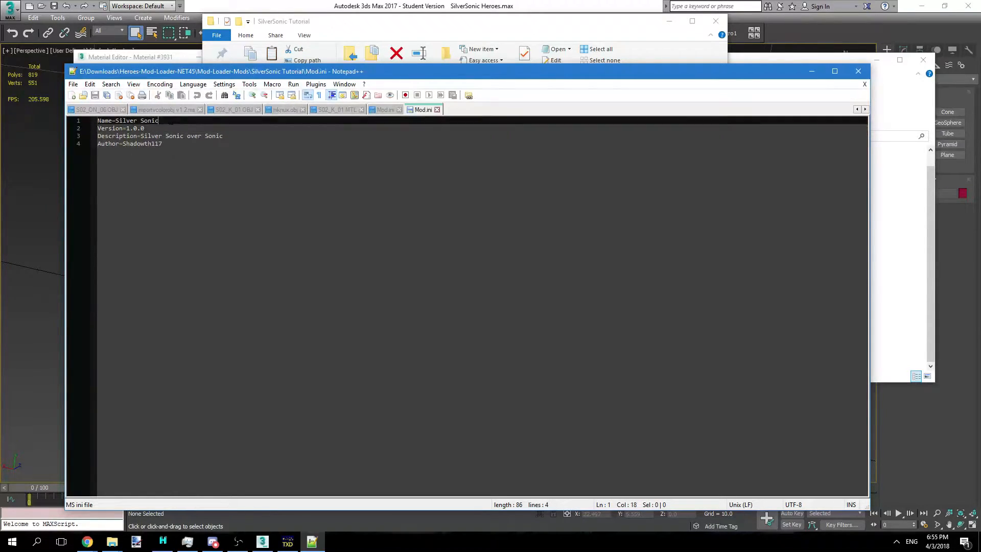
type("Tur")
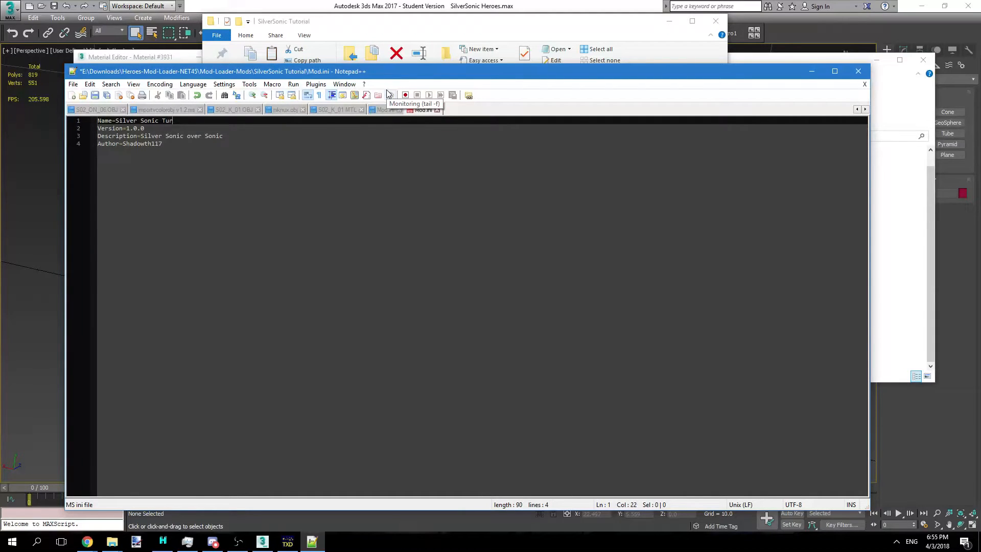
type("torial")
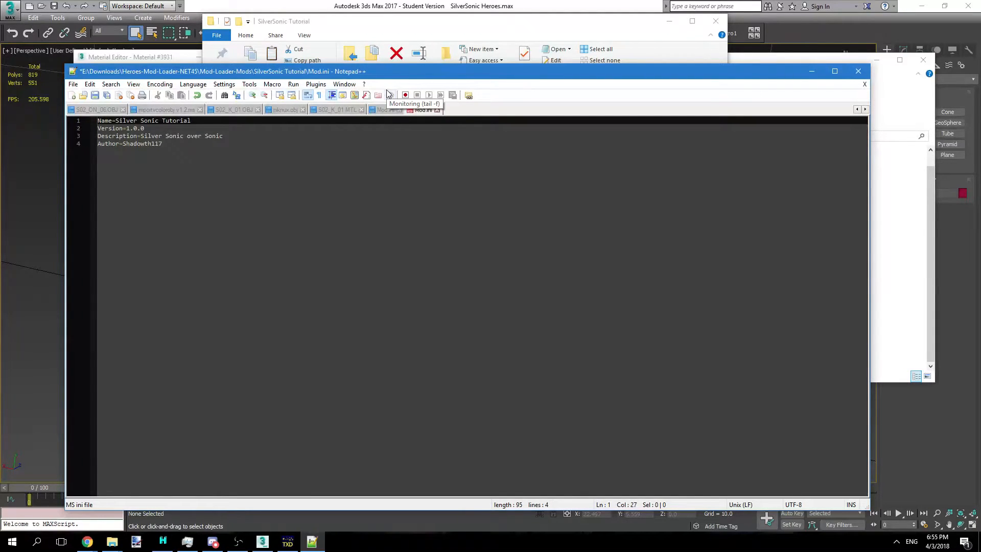
left_click(72, 84)
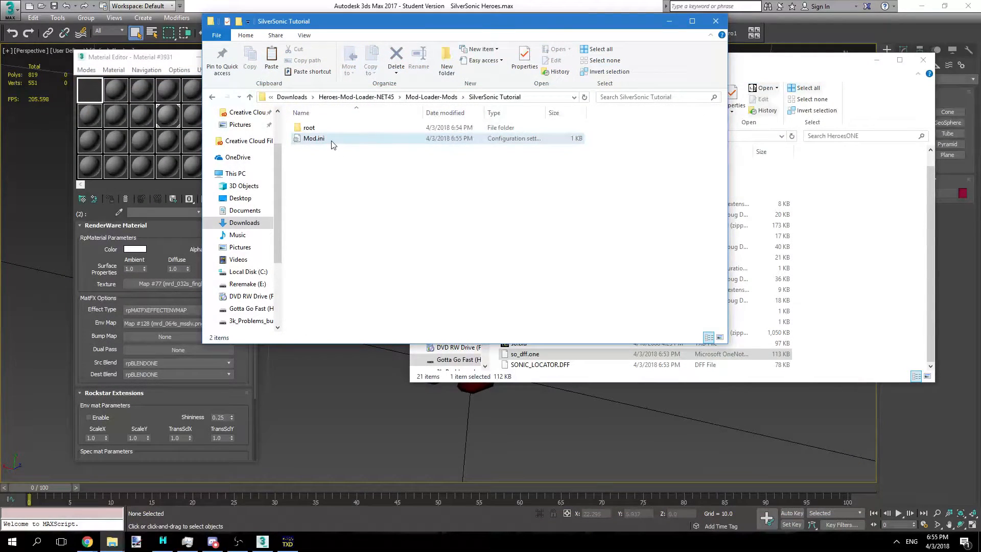
mouse_move(314, 138)
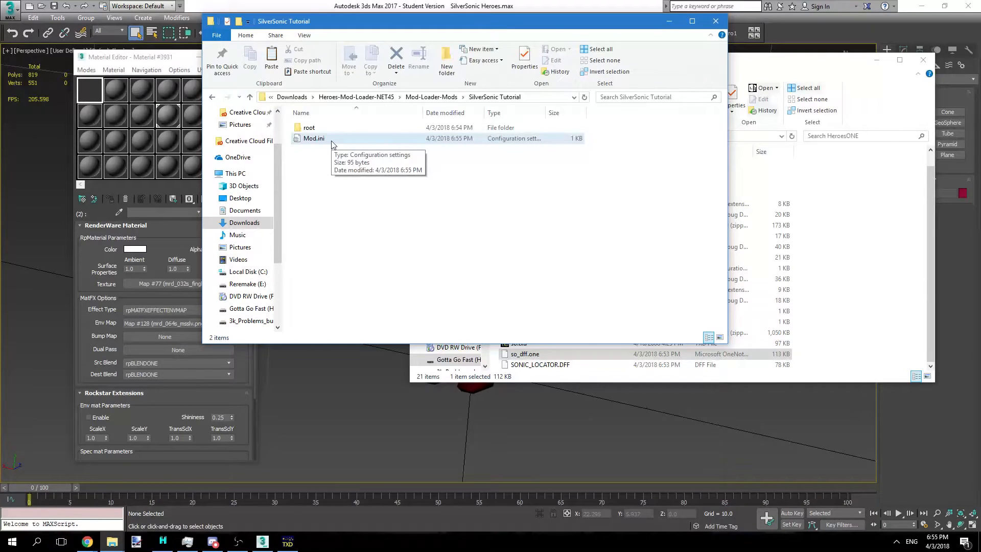
mouse_move(424, 197)
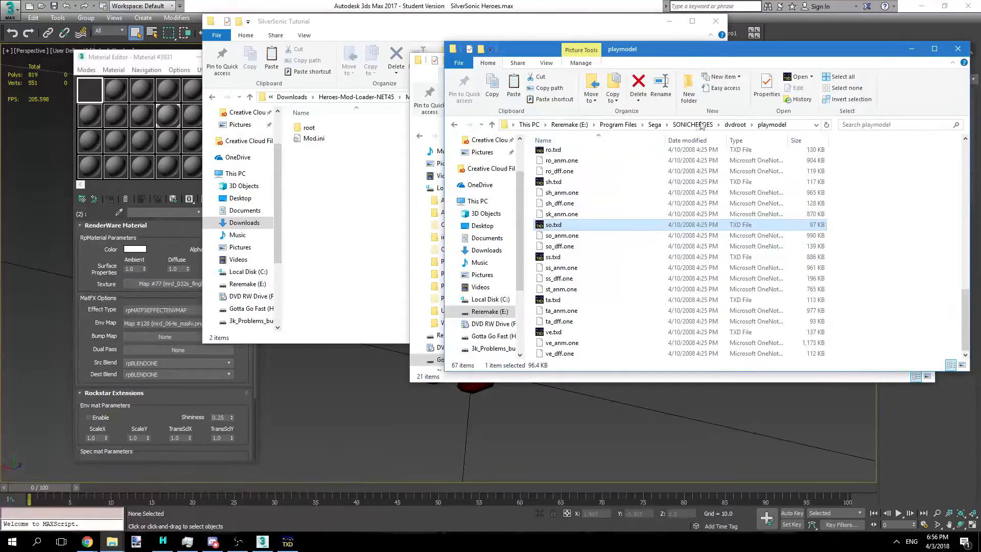
Copy an archive from the game's dvdroot\advertise folder into the HeroesONE folder
left_click(735, 125)
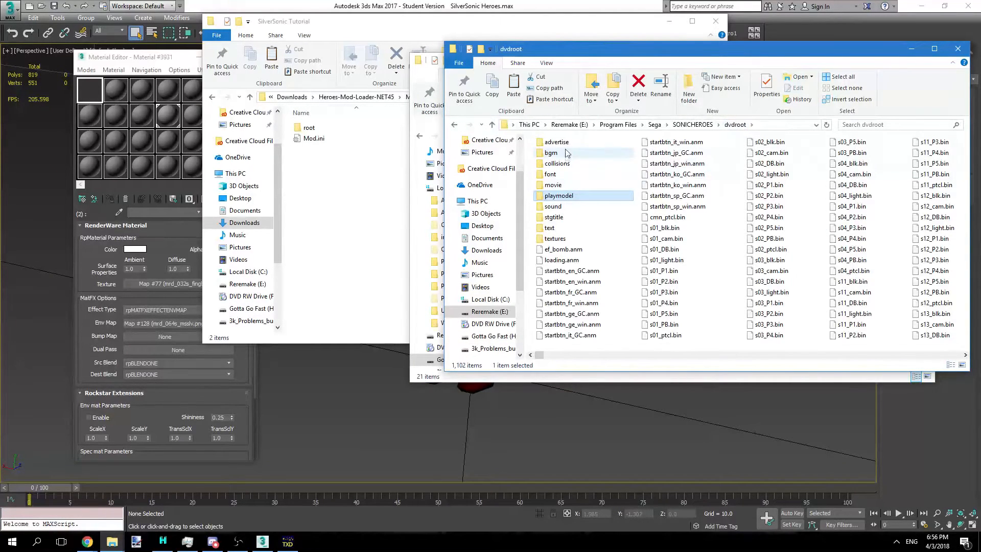
double_click(556, 142)
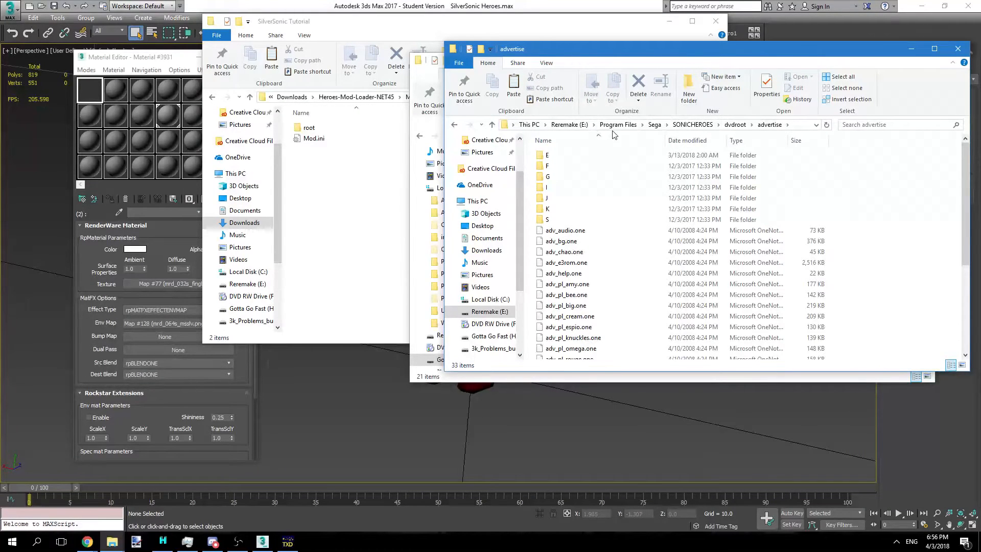
left_click(568, 300)
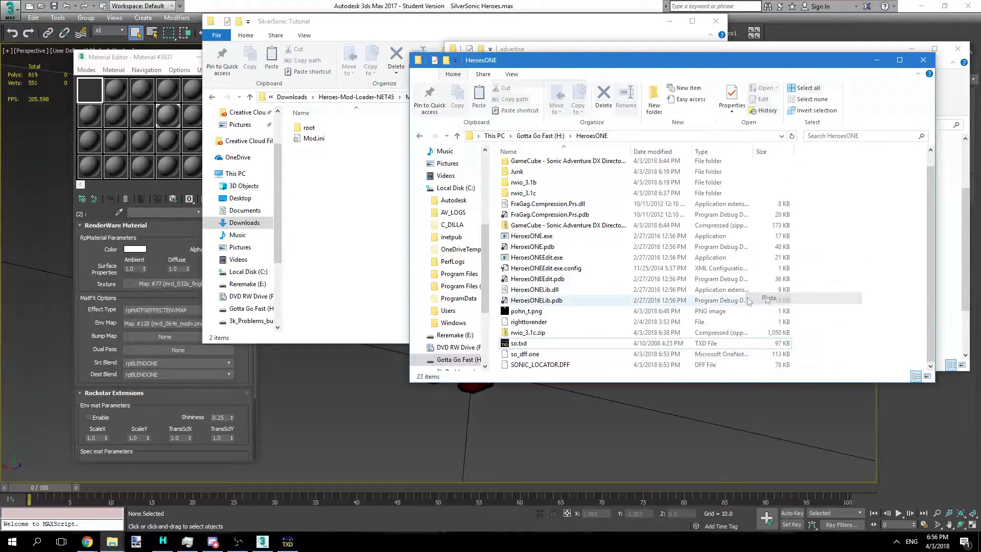
left_click(536, 257)
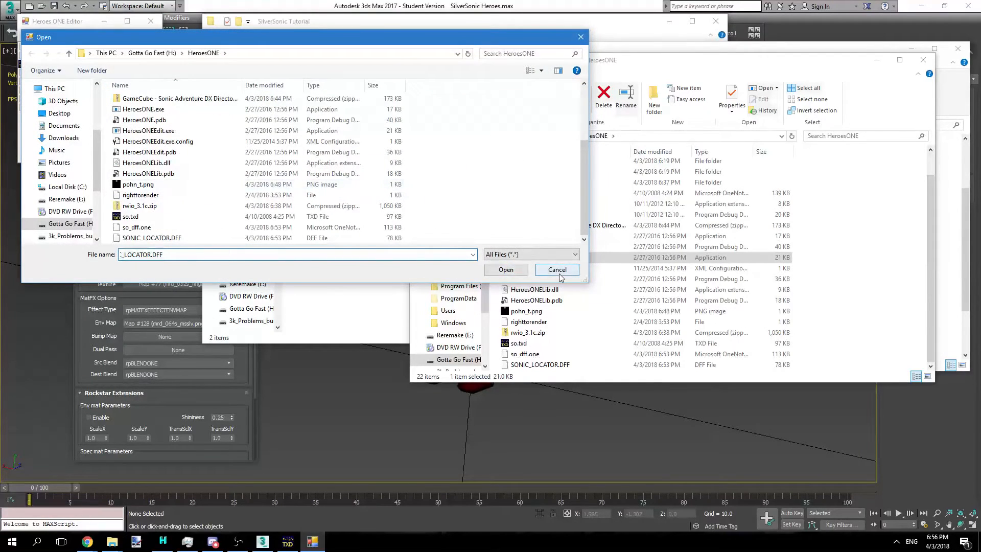
Cancel the HeroesONE Open dialog, check the mod's root folder, then go to Heroes-Mod-Loader-NET45
left_click(557, 270)
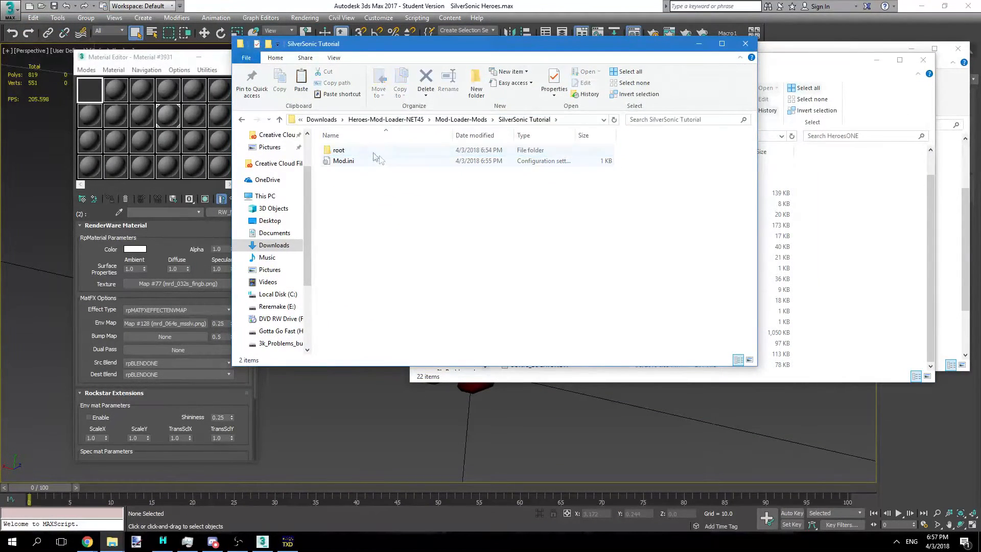
double_click(338, 150)
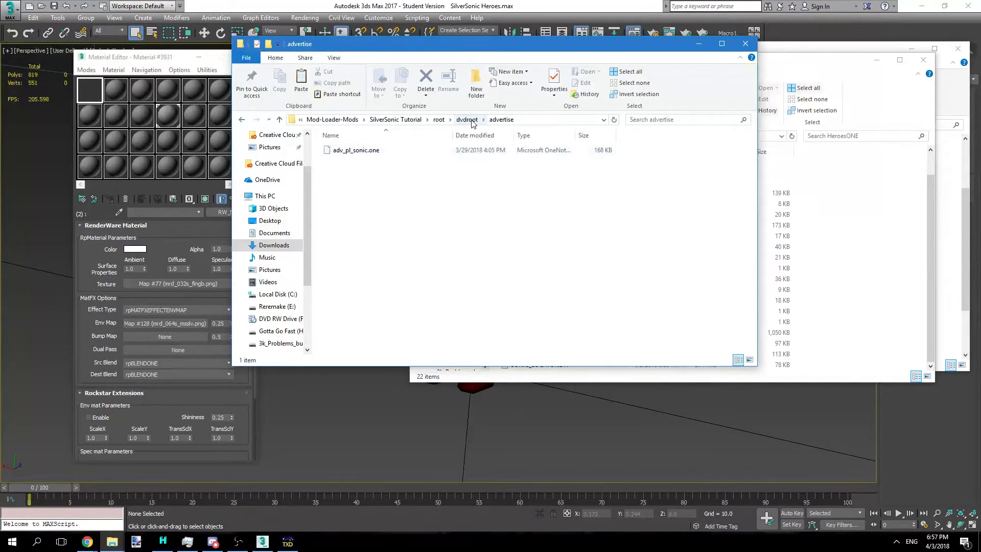
left_click(526, 119)
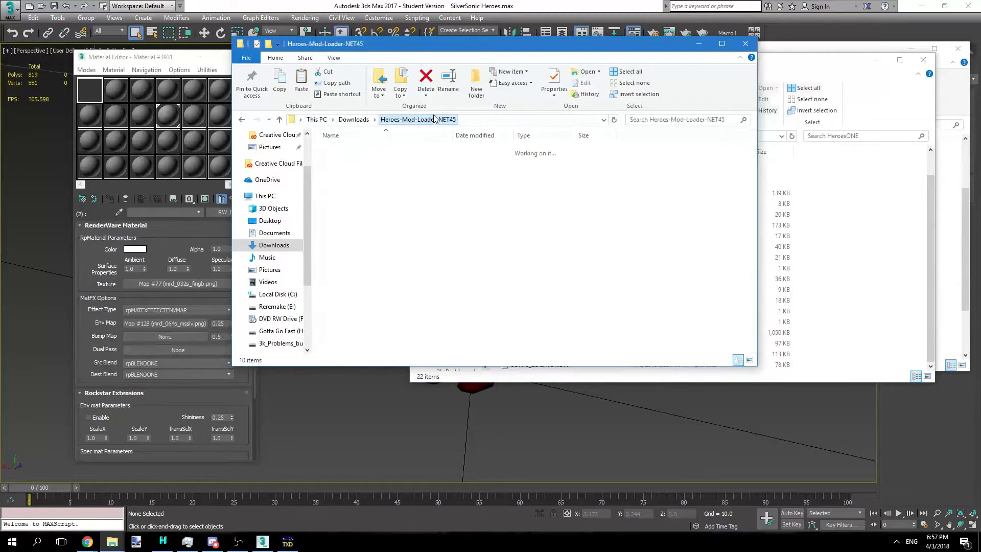
Start HeroesModLoader-Configurator, tick Silver Sonic Tutorial, and Launch & Exit into Sonic Heroes
left_click(382, 225)
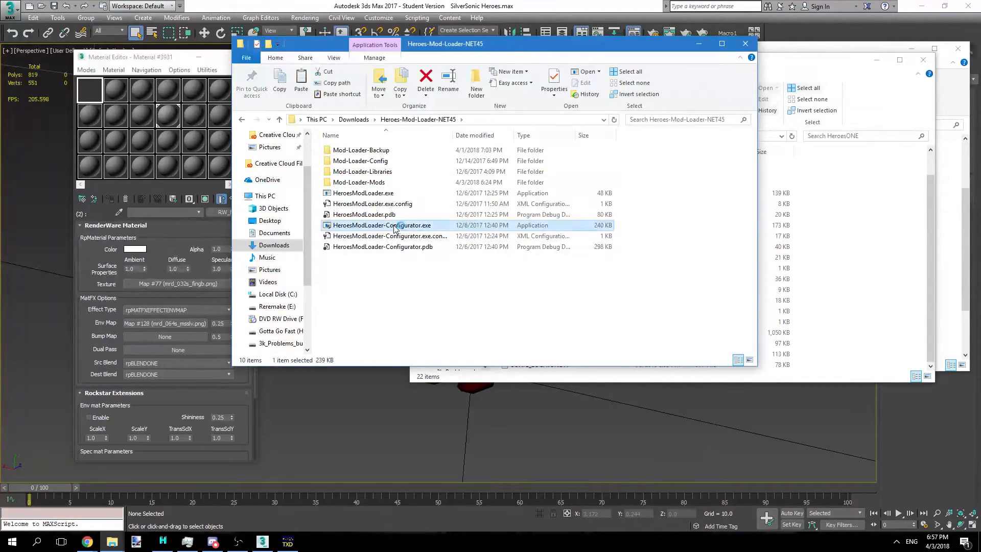
double_click(383, 225)
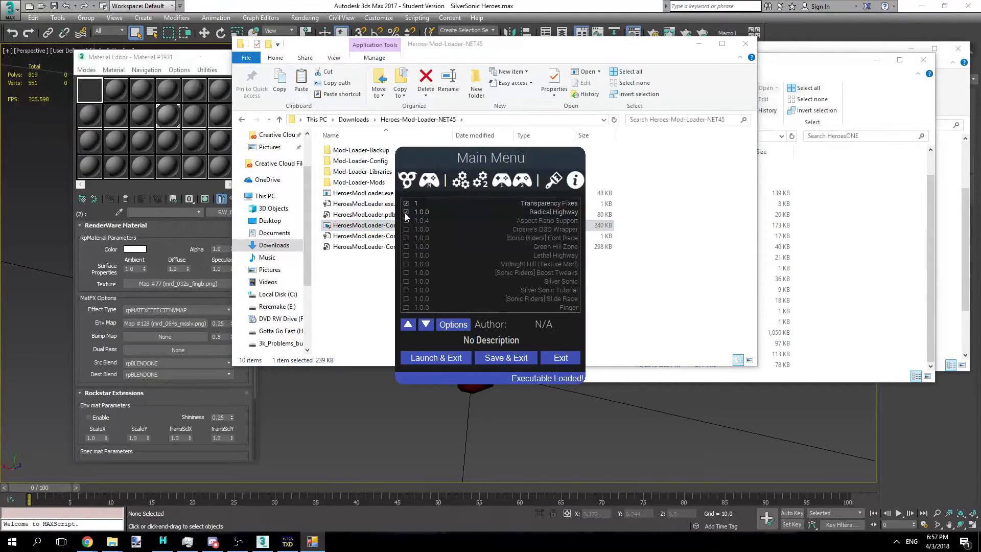
left_click(555, 246)
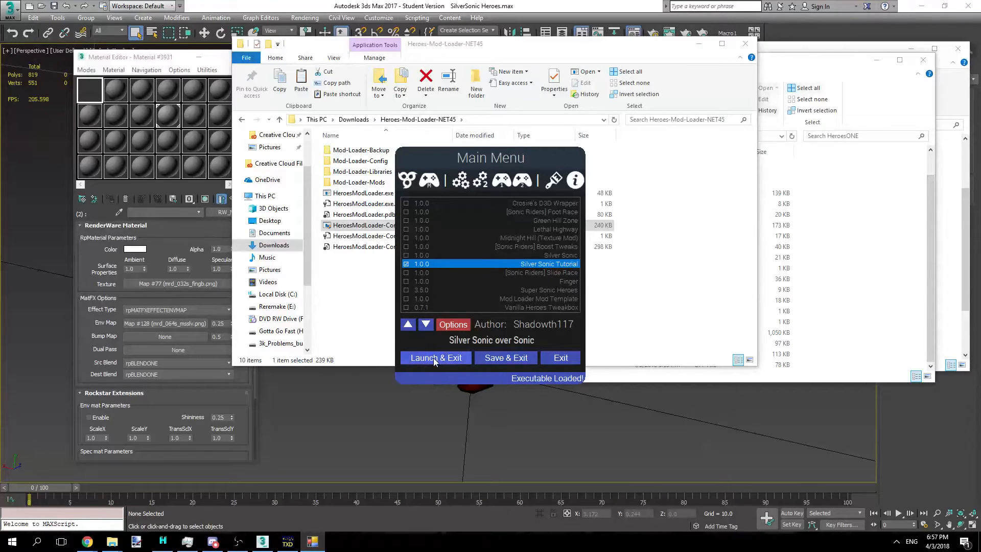
left_click(436, 357)
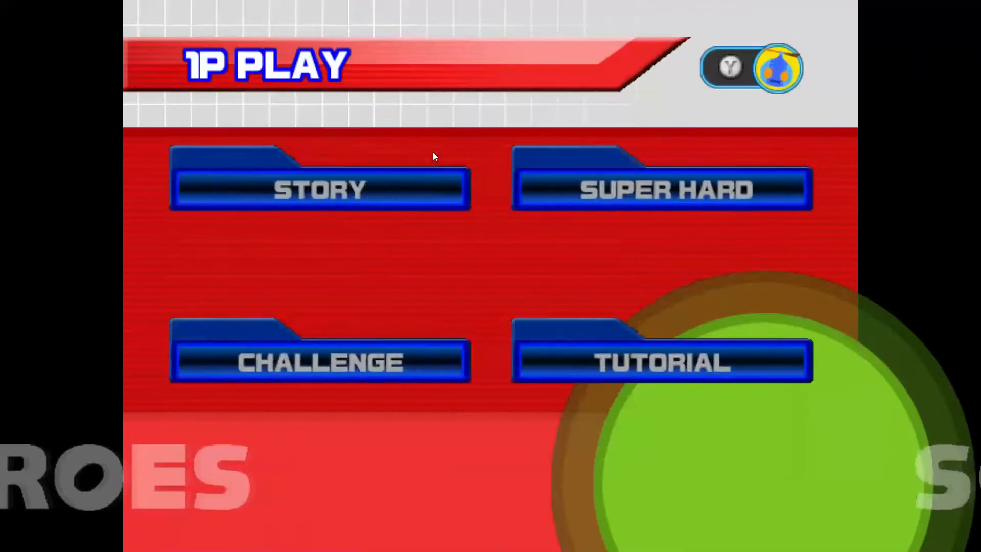
Select STORY from the 1P Play menu
left_click(320, 189)
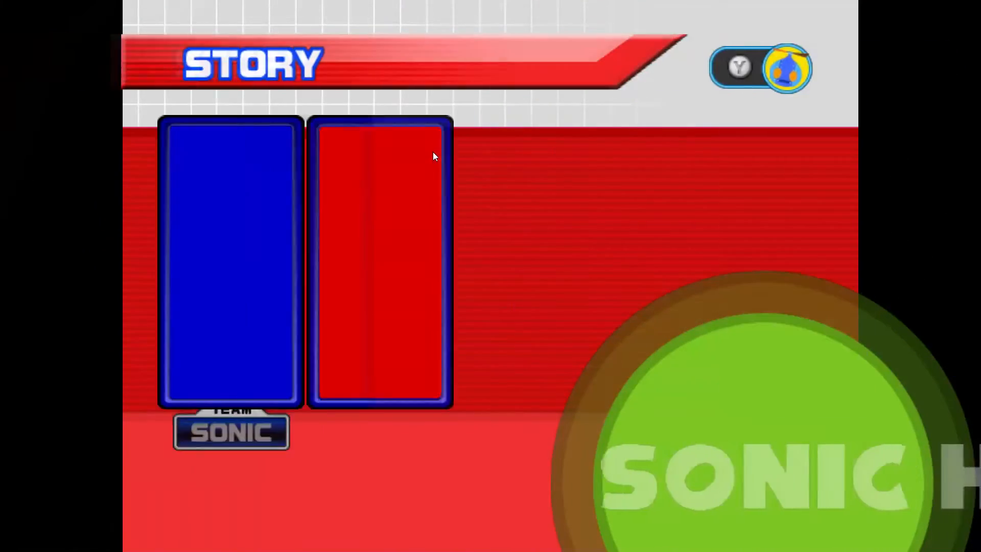